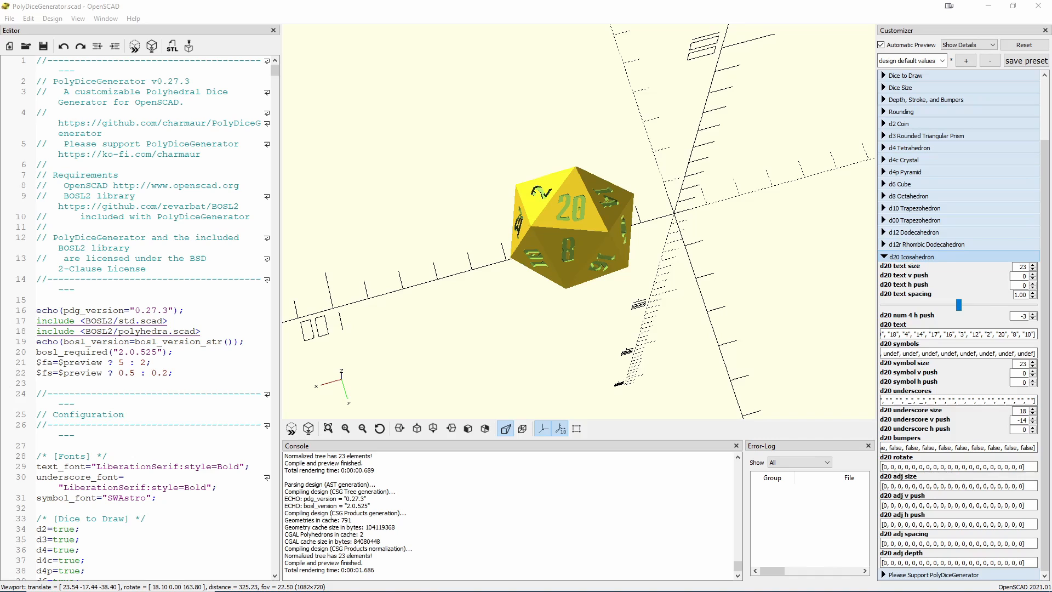
mouse_move(635, 249)
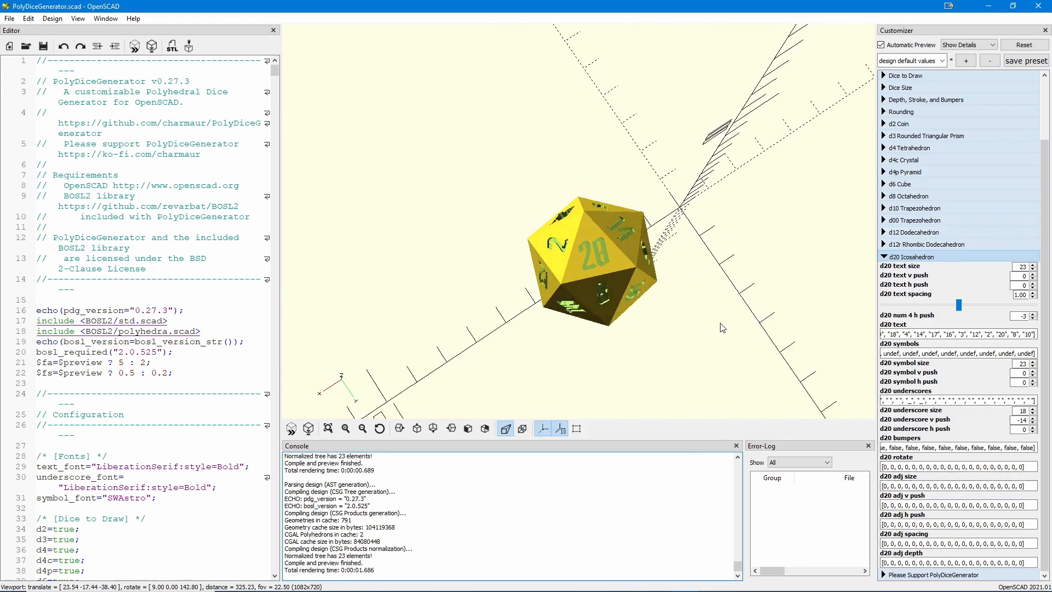
- Switch the anchor conversion filter to Invert #1
drag(721, 327, 386, 315)
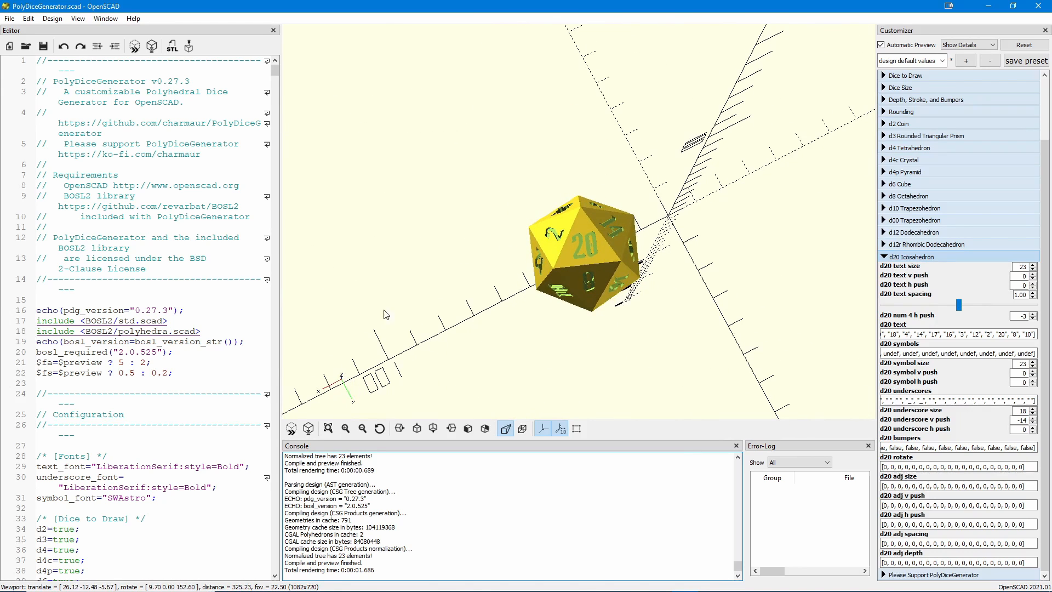
mouse_move(601, 268)
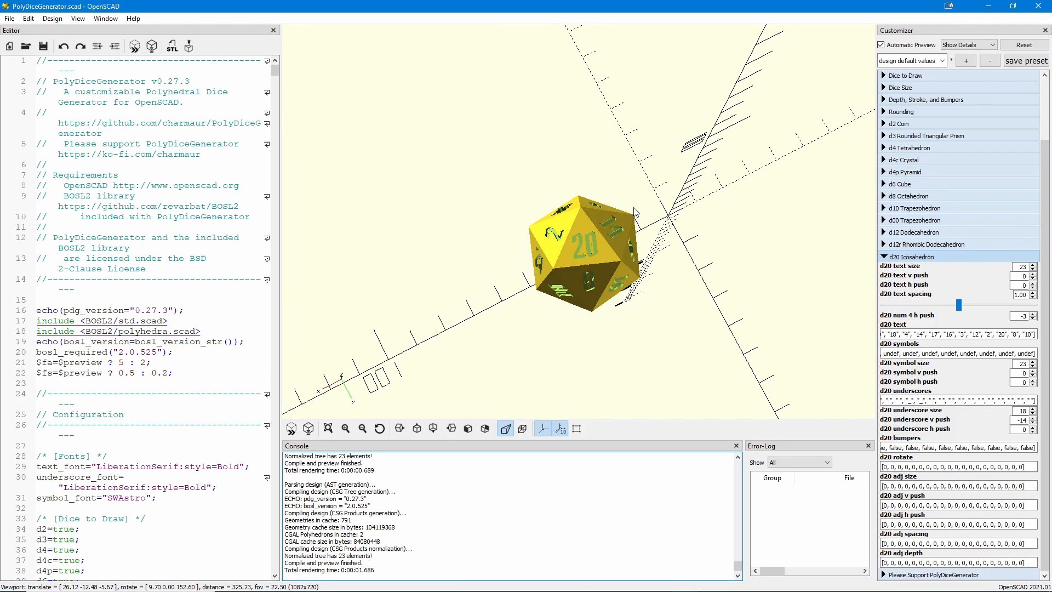
mouse_move(636, 299)
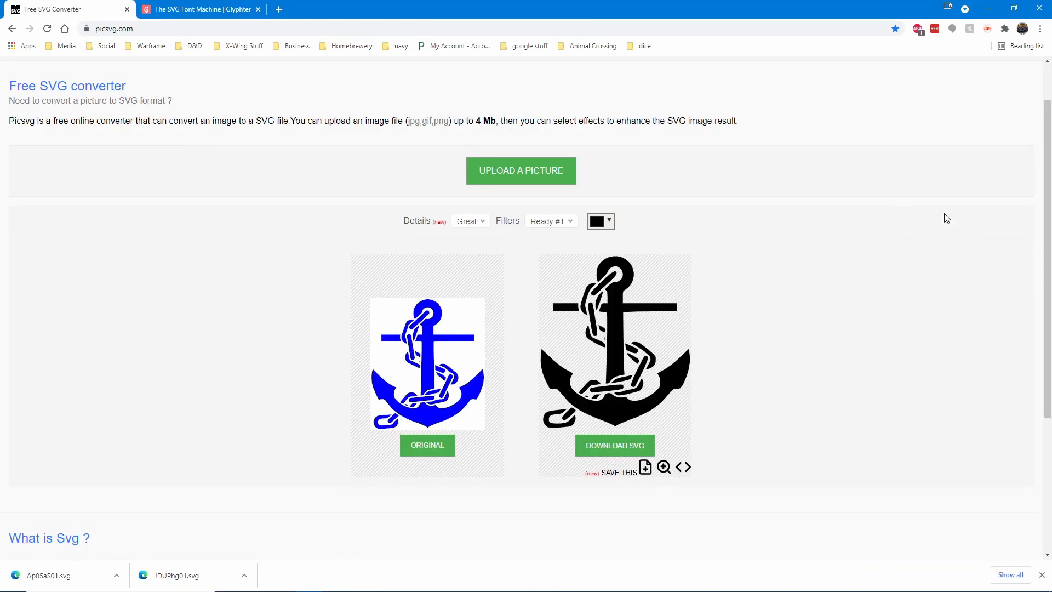
mouse_move(473, 343)
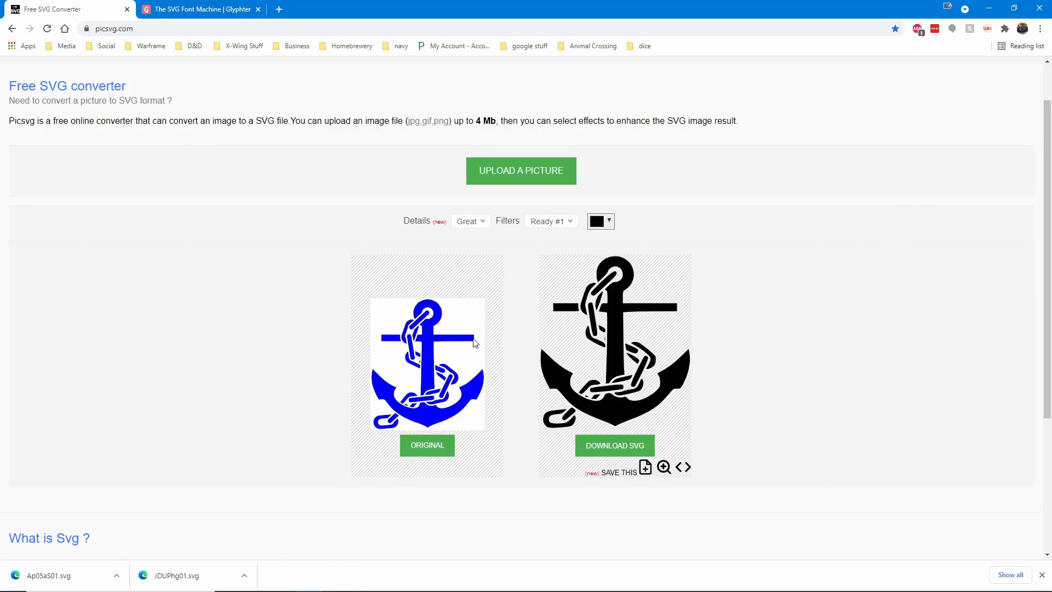
mouse_move(770, 360)
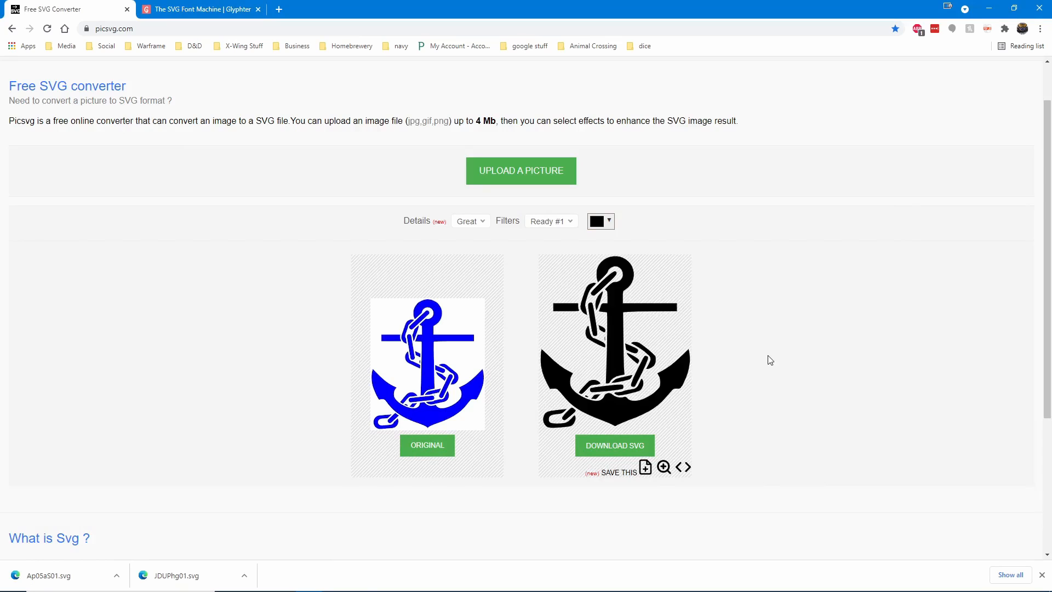
mouse_move(256, 100)
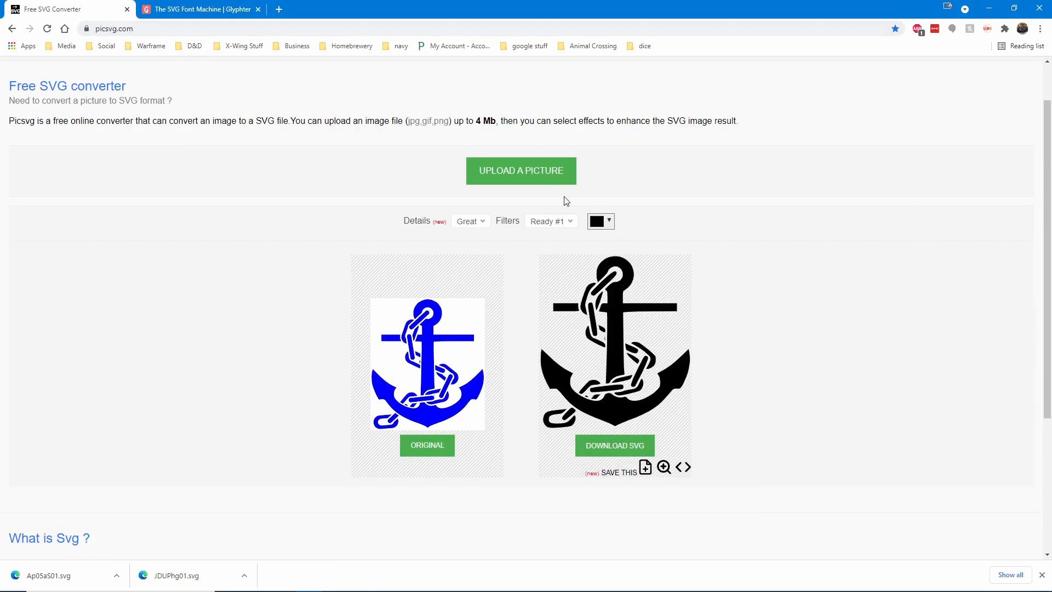
click(520, 171)
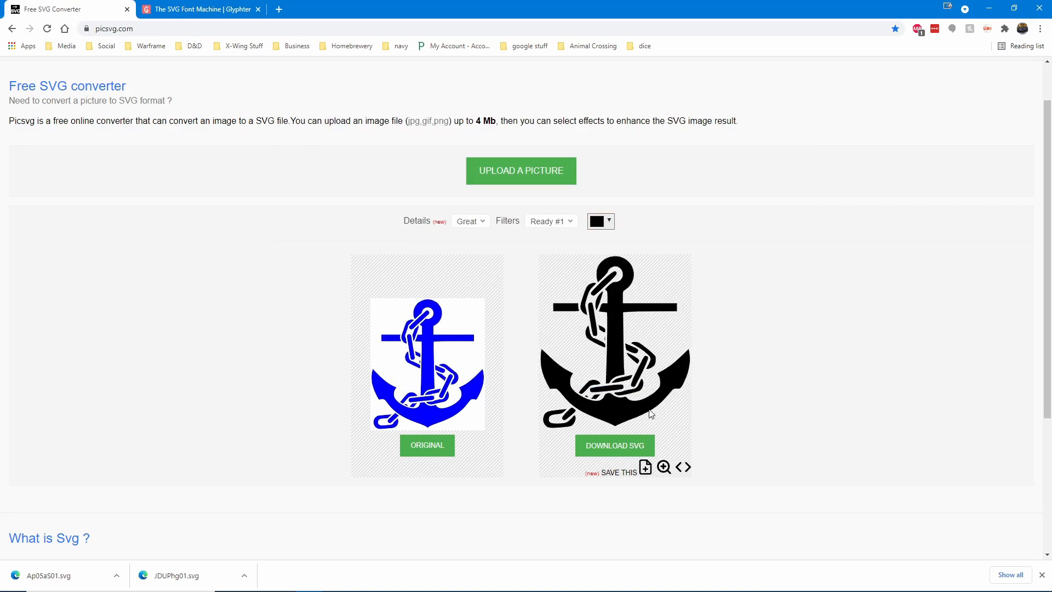
click(550, 220)
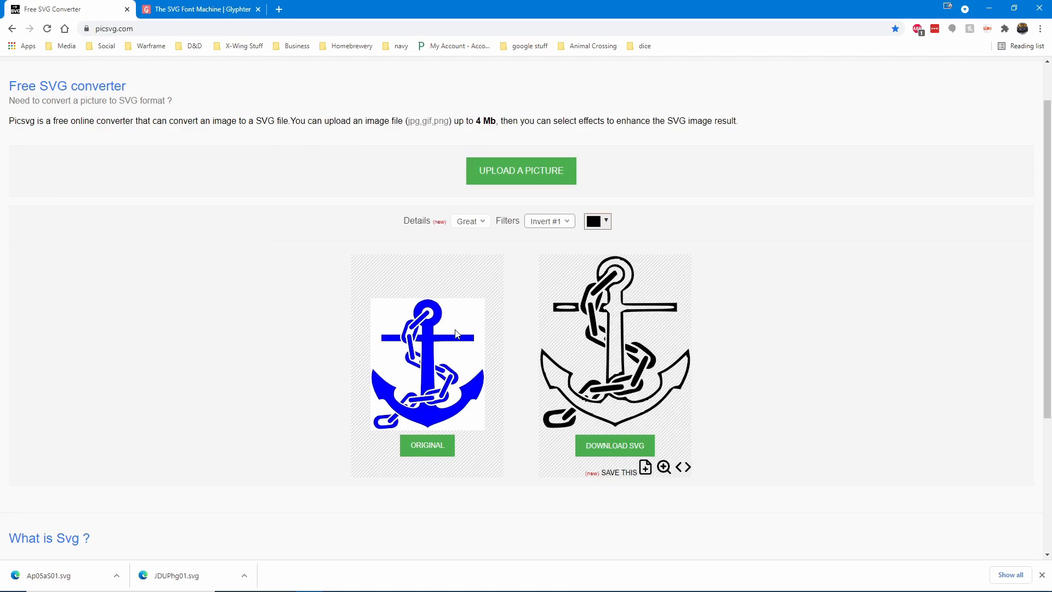
click(548, 220)
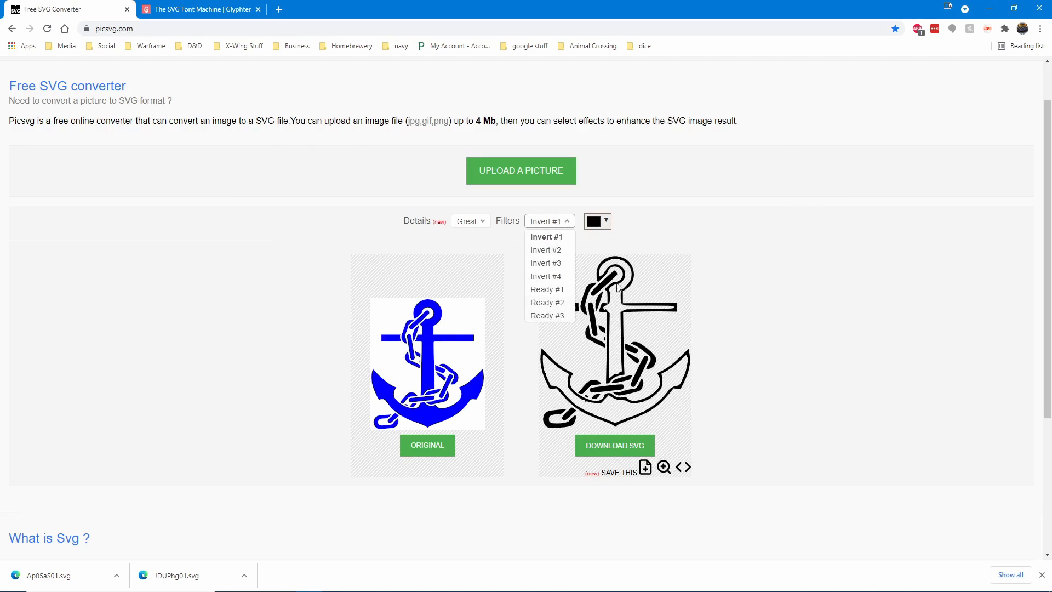
- Choose the Strong detail level and dismiss the already-optimized notice
click(470, 220)
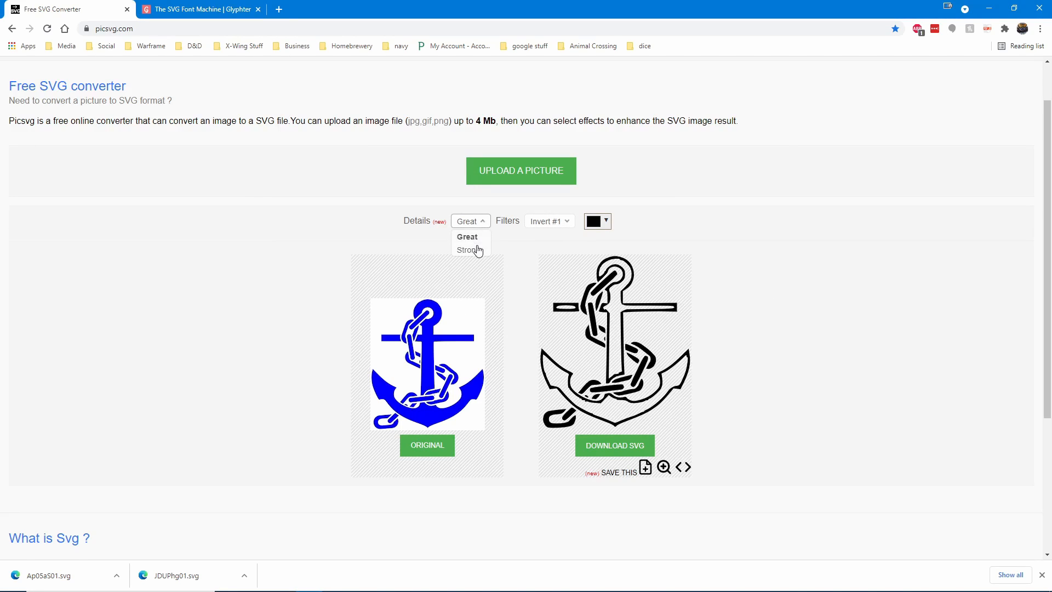
click(468, 250)
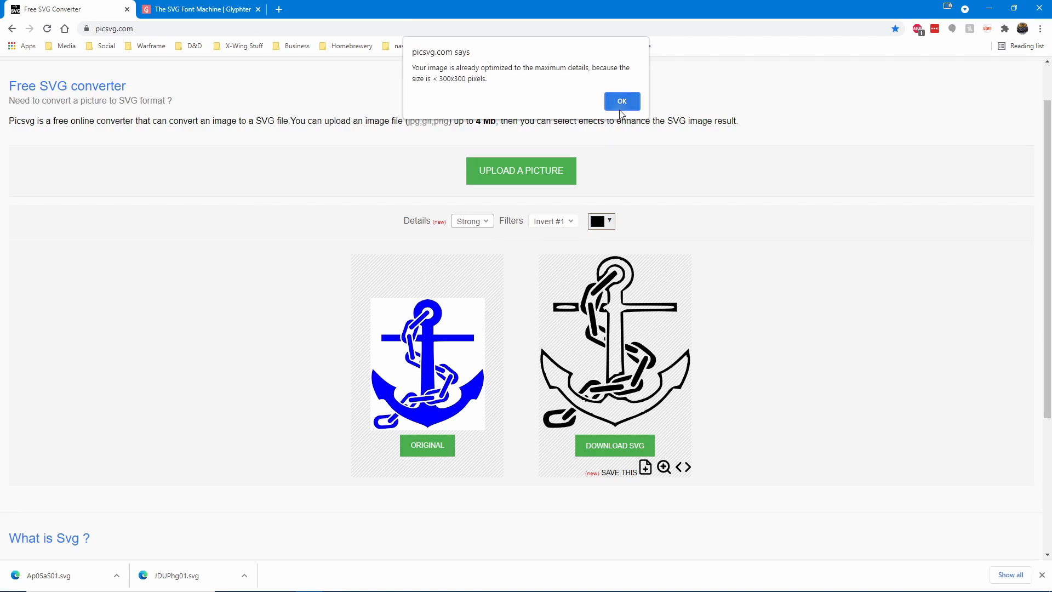
click(620, 101)
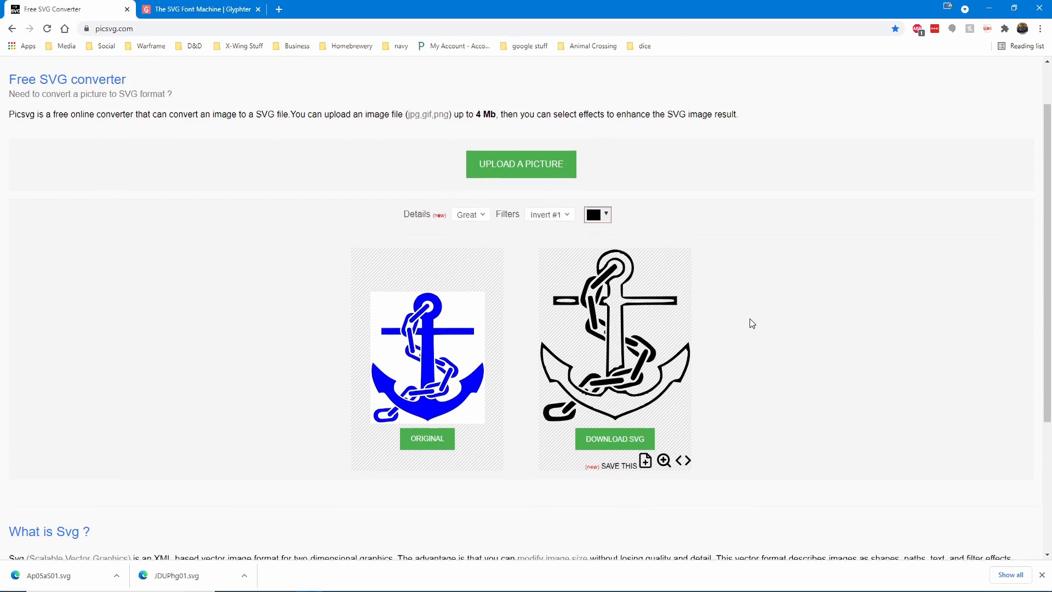
scroll(down, 3)
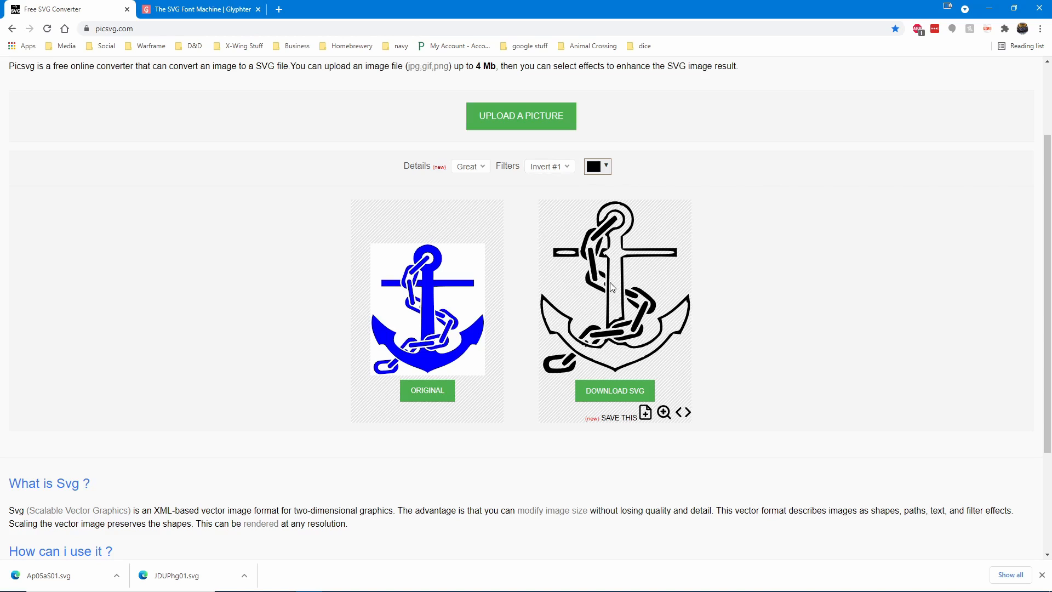
mouse_move(689, 328)
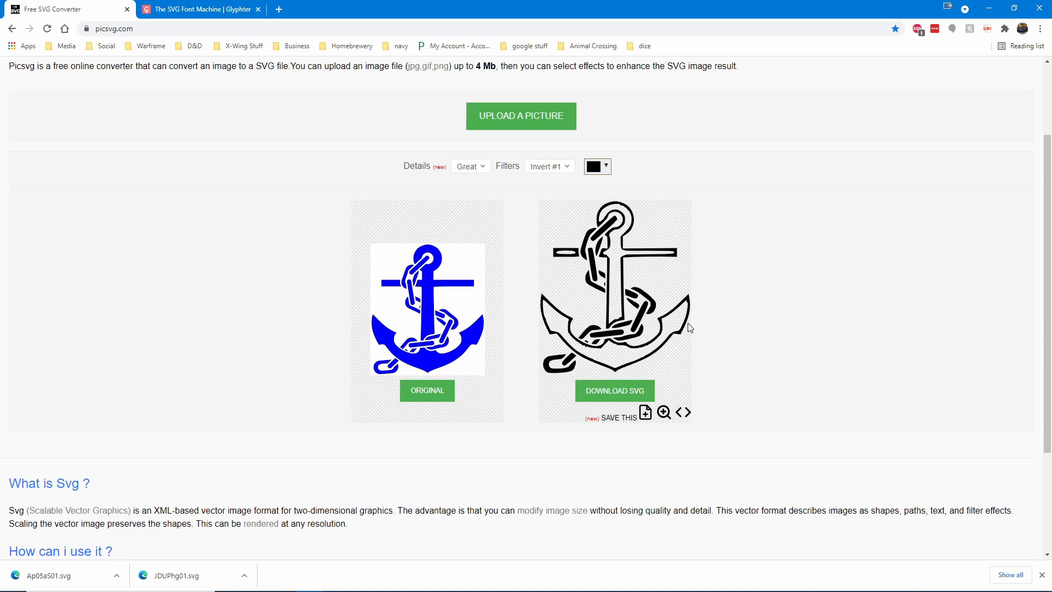
- Set the filter back to Ready #1, try a yellow fill, then restore the anchor to black
click(548, 165)
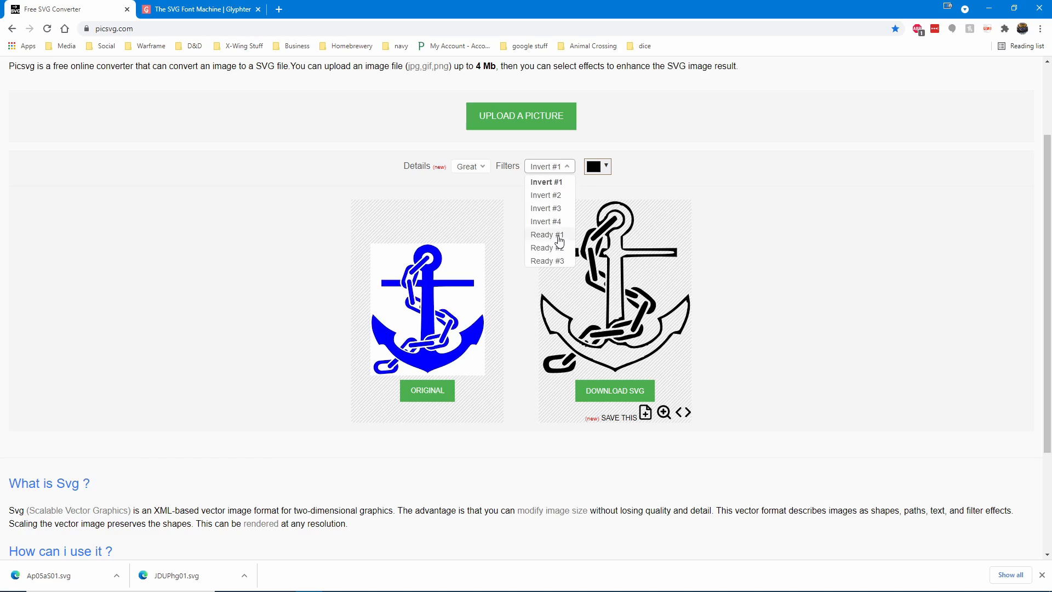
click(547, 234)
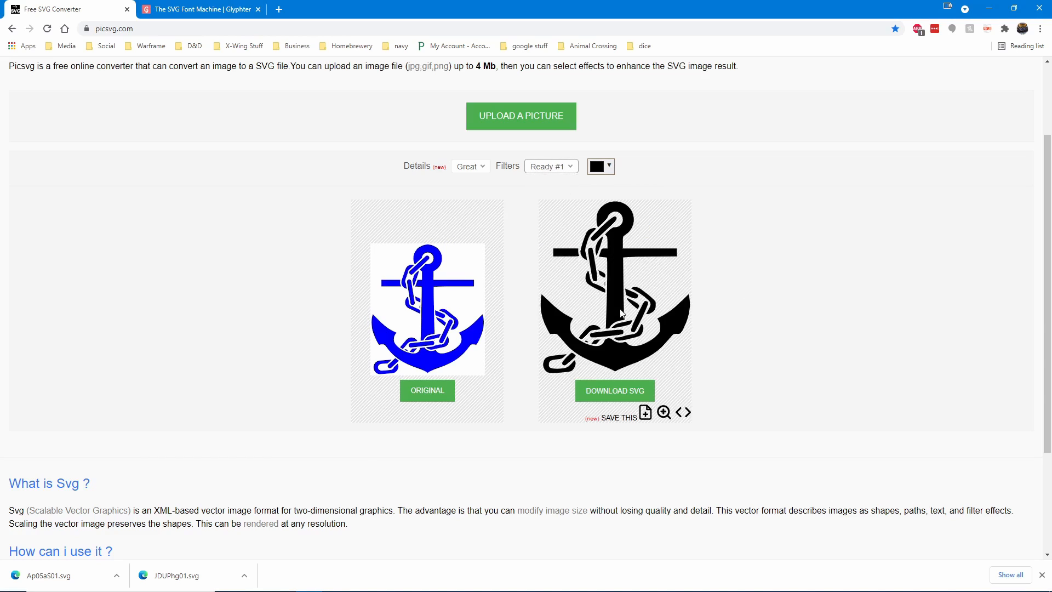
mouse_move(542, 300)
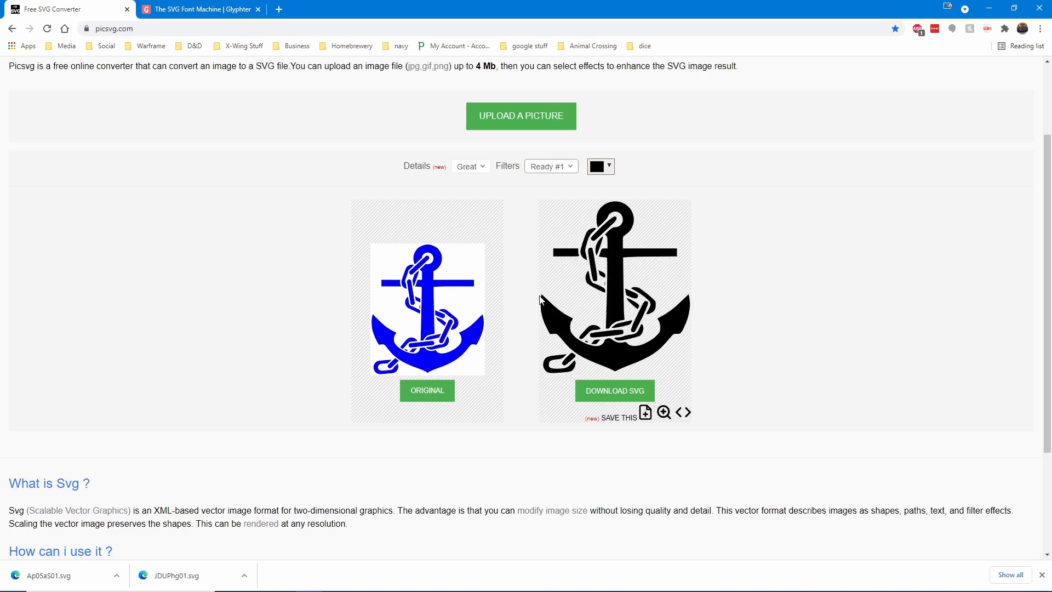
mouse_move(432, 250)
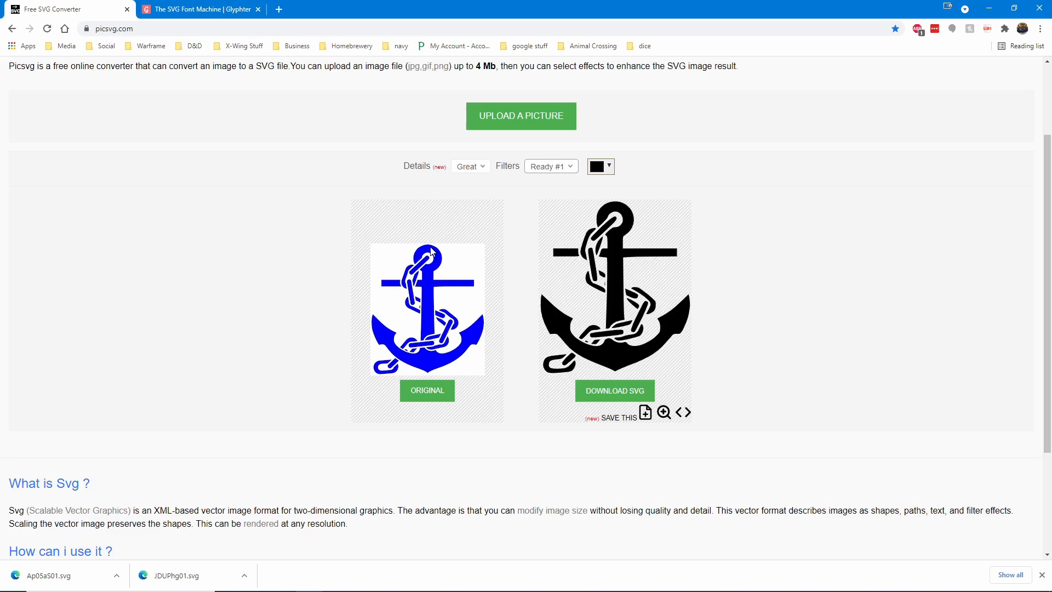
mouse_move(612, 222)
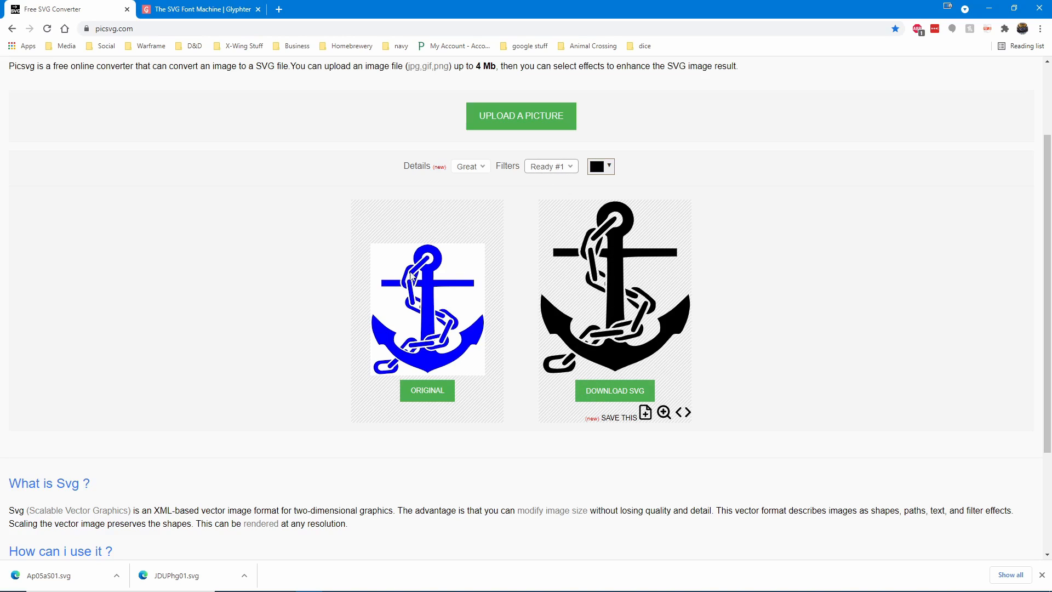
mouse_move(470, 258)
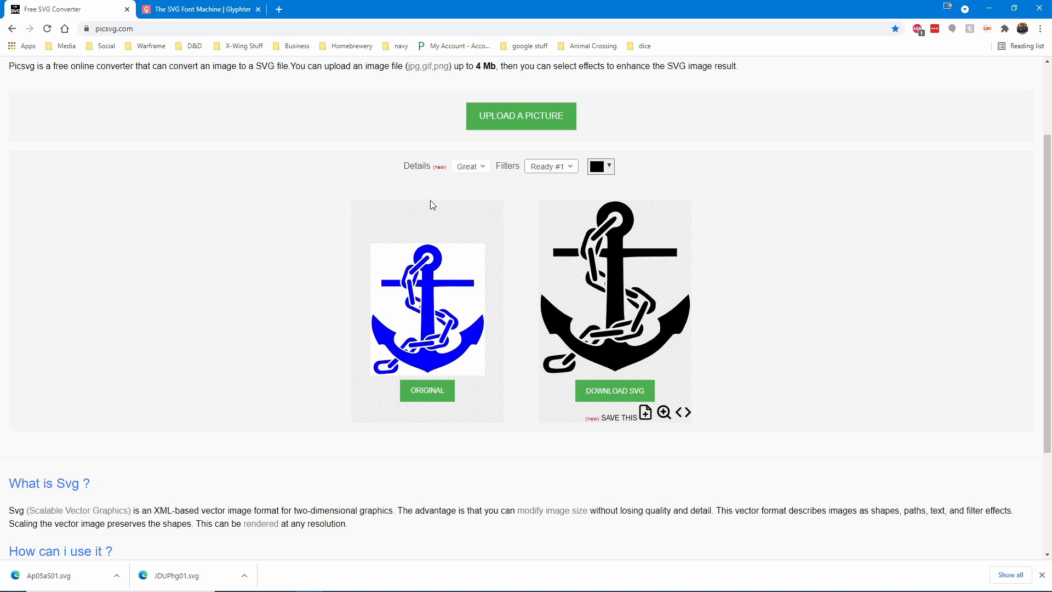
click(599, 166)
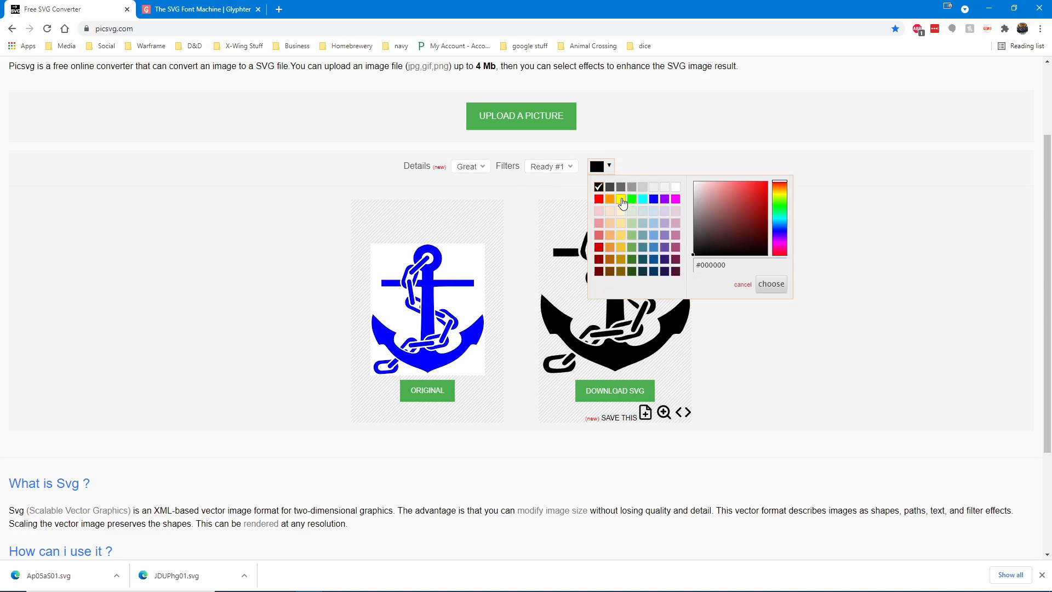
click(620, 198)
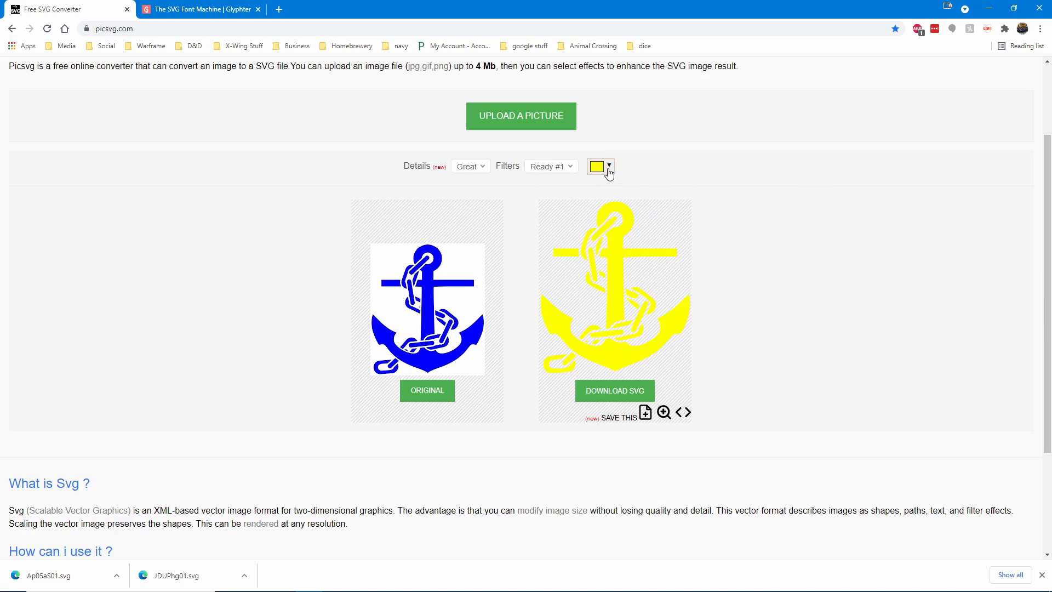
click(596, 167)
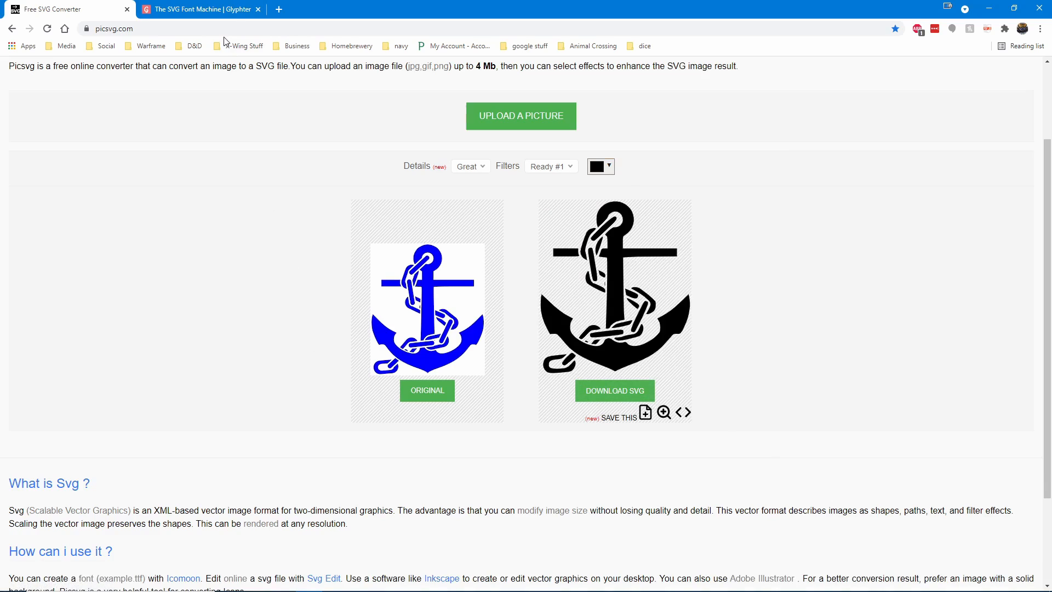
- In Glyphter's character grid, import the anchor logo SVG as glyph A
click(201, 9)
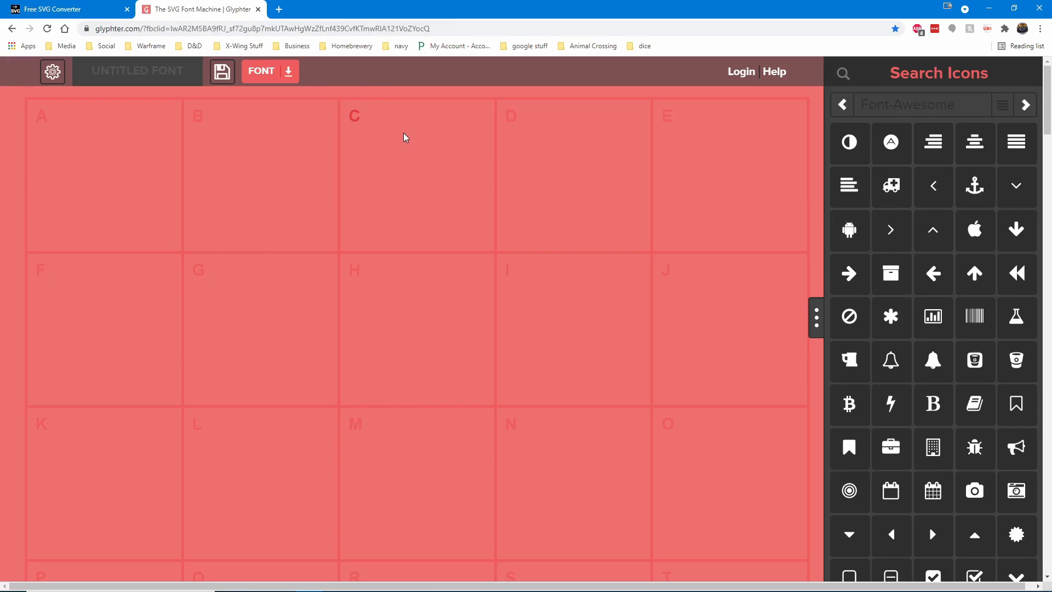
mouse_move(423, 160)
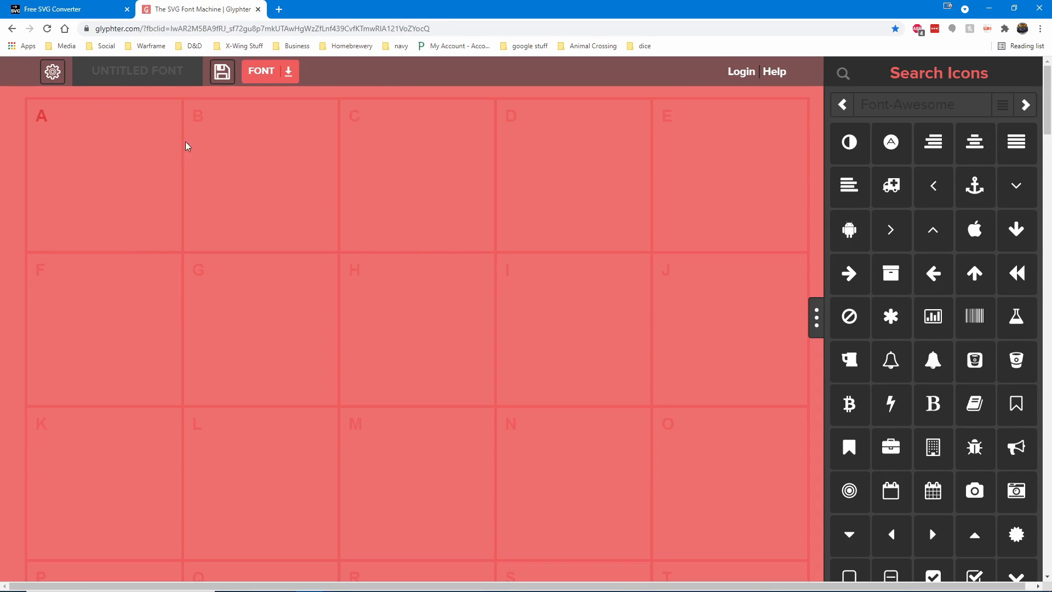
scroll(down, 3)
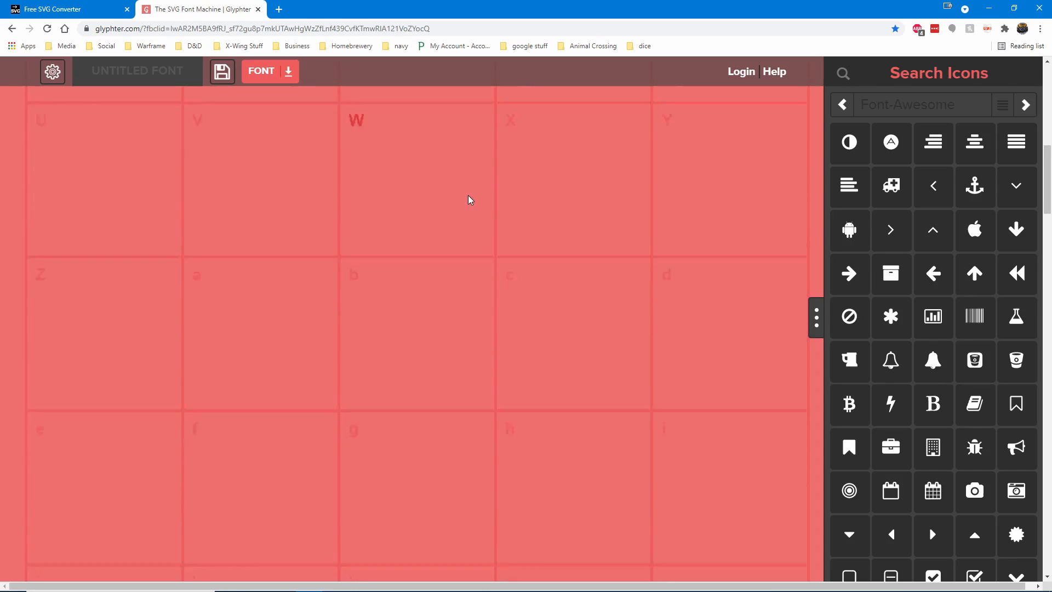
scroll(down, 3)
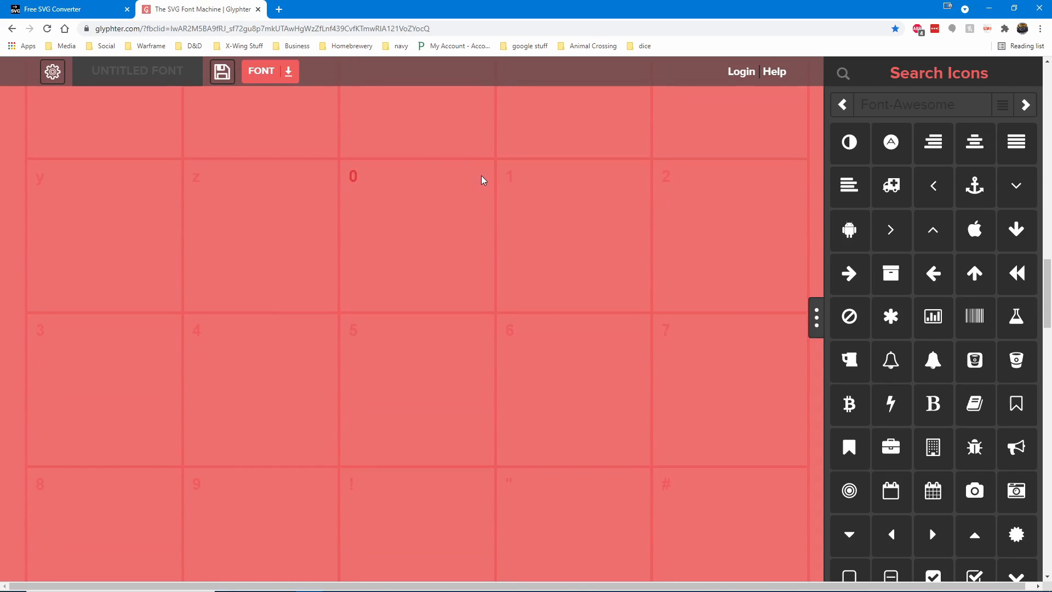
scroll(down, 3)
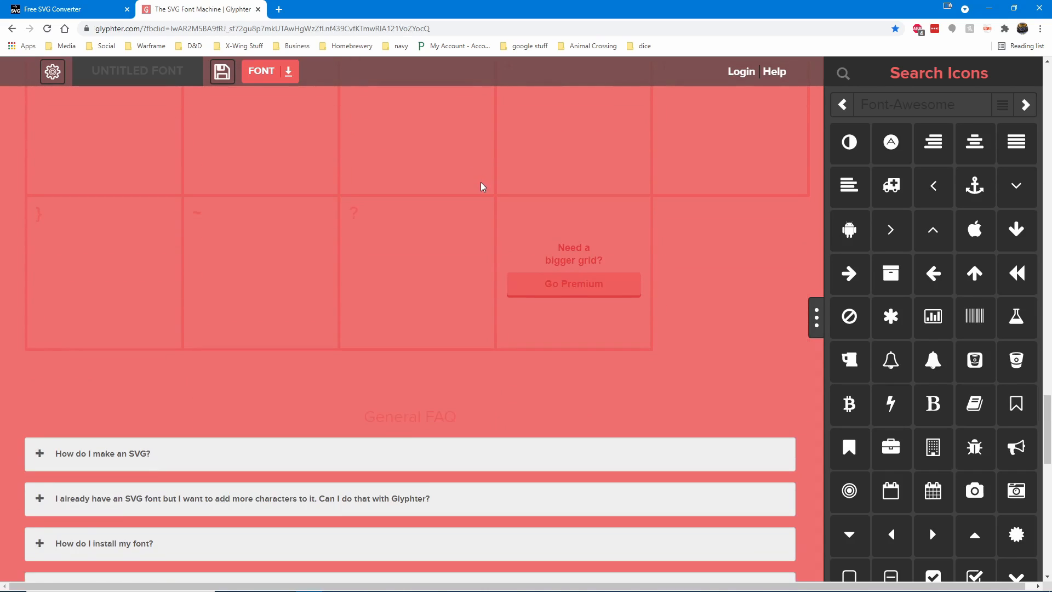
scroll(down, 3)
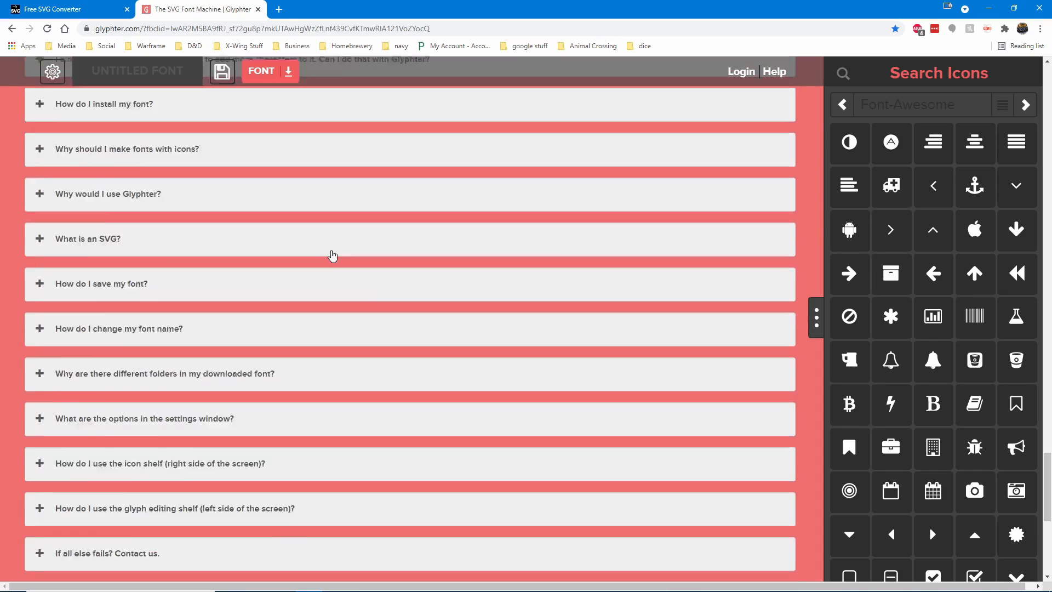
scroll(down, 3)
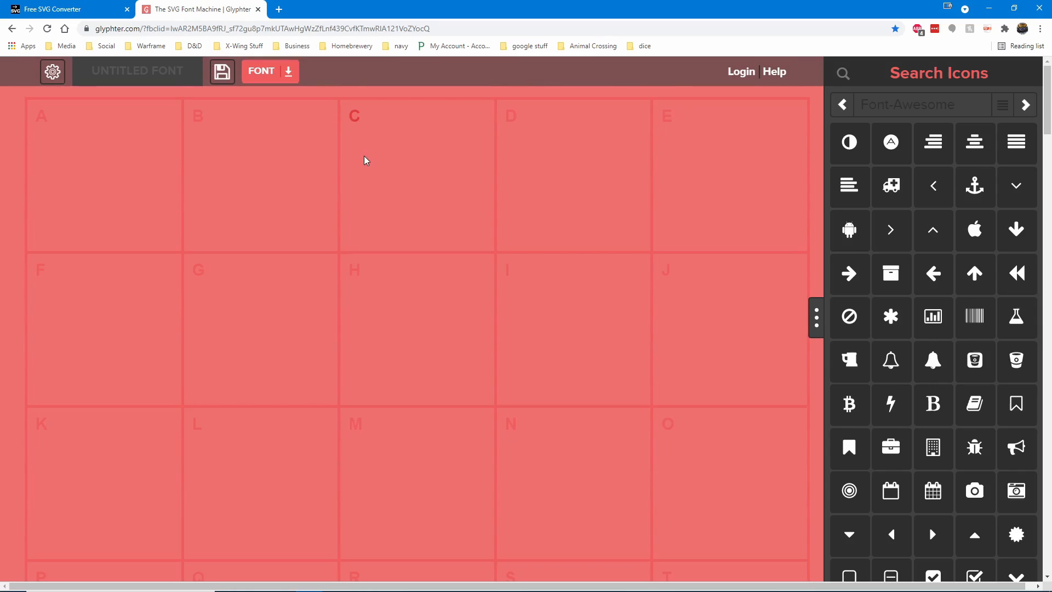
scroll(down, 3)
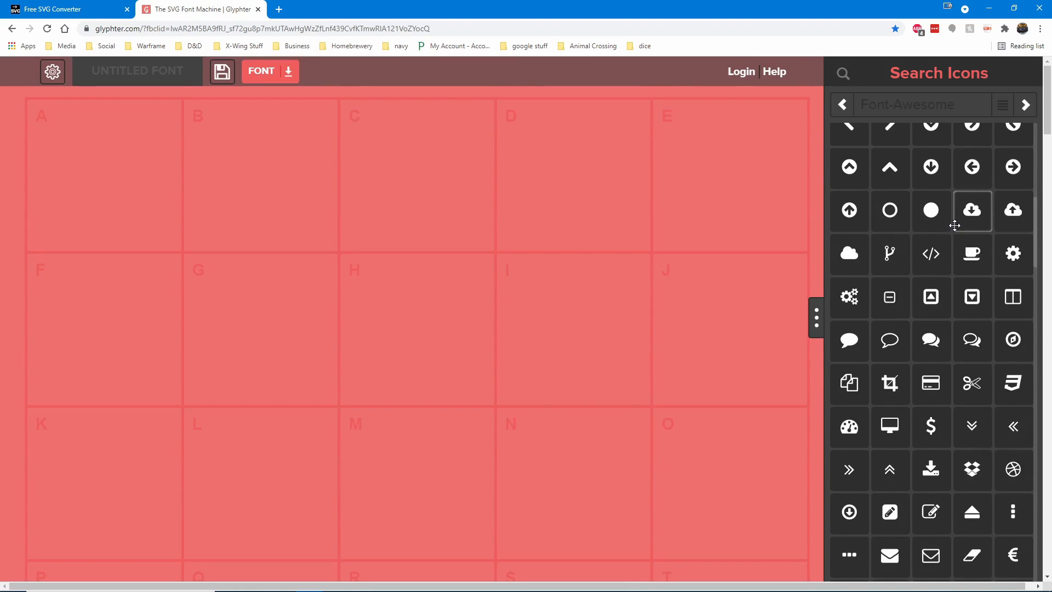
scroll(down, 3)
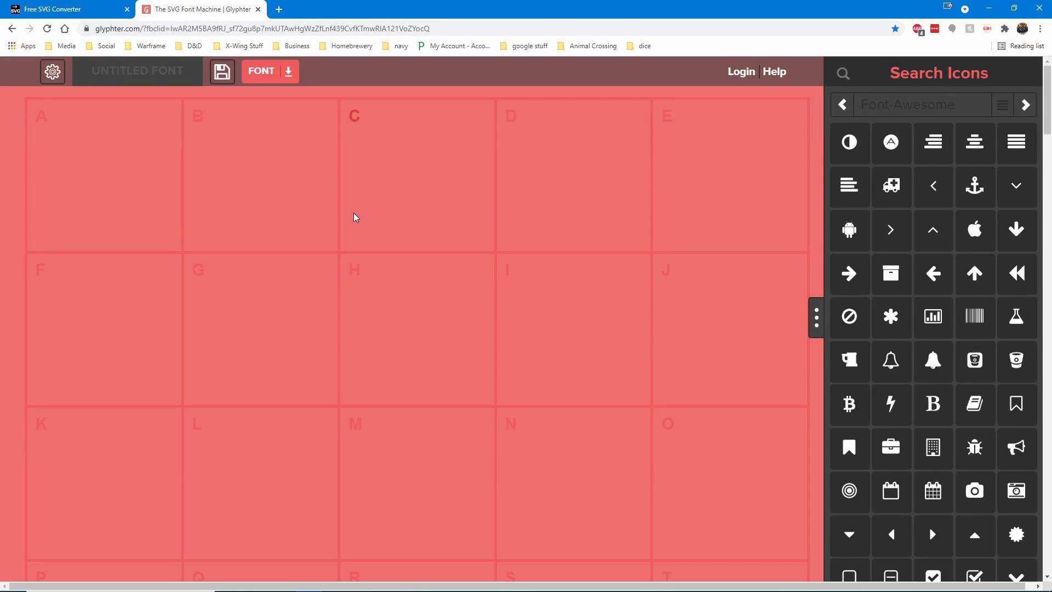
mouse_move(142, 160)
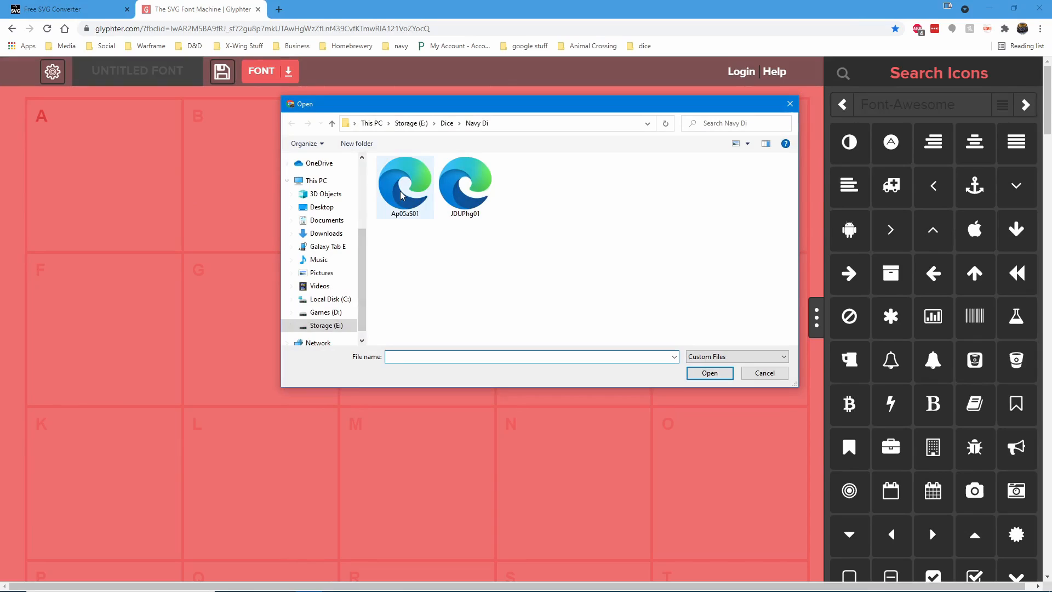
click(763, 372)
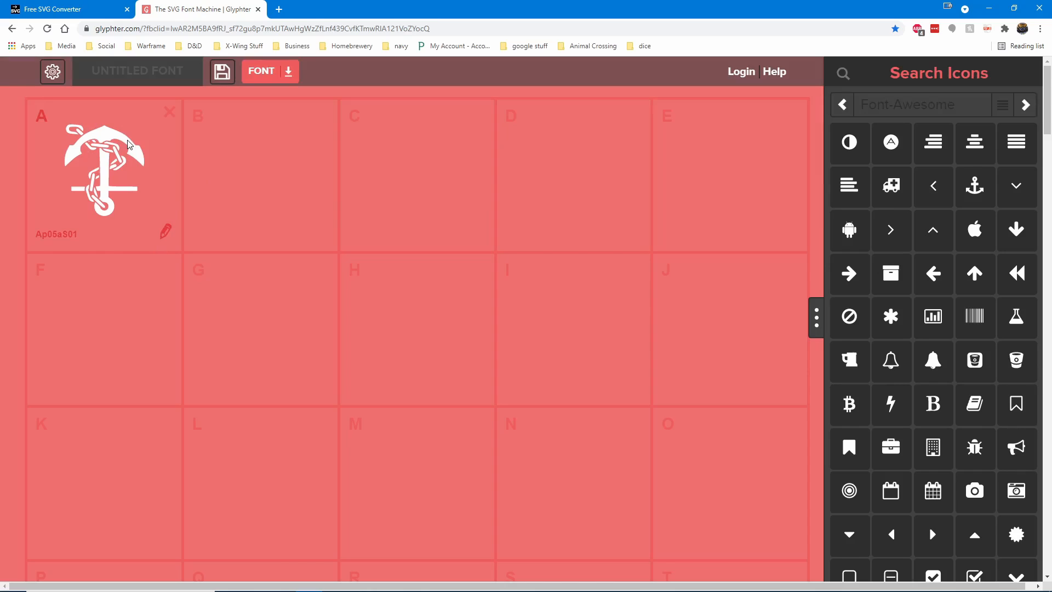
mouse_move(750, 367)
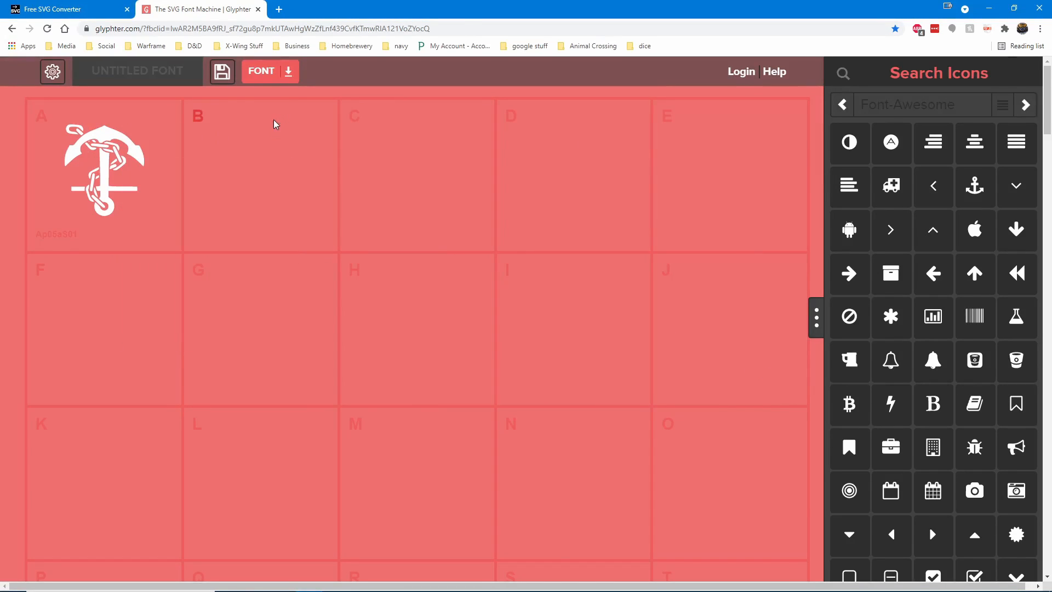
mouse_move(486, 185)
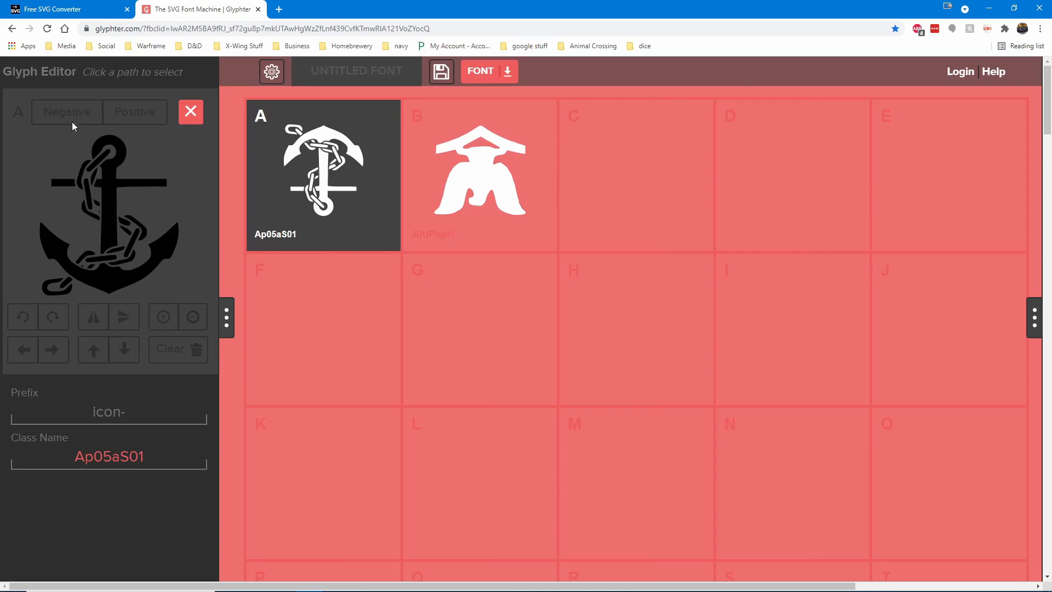
- Try the negative/positive, rotate, flip and delete tools on the anchor glyph, dismissing the path warnings
click(66, 112)
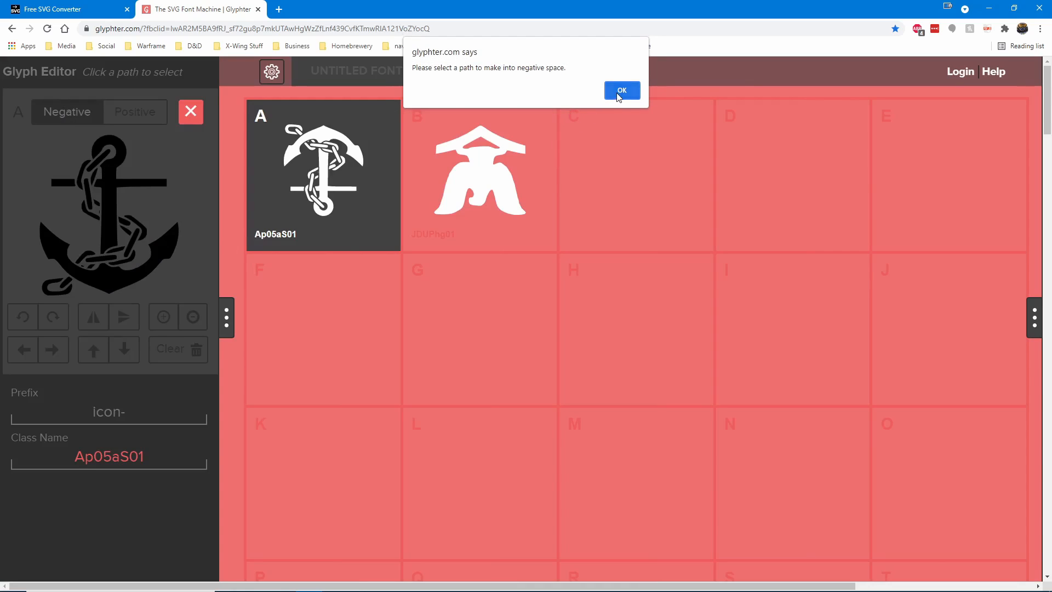
click(620, 90)
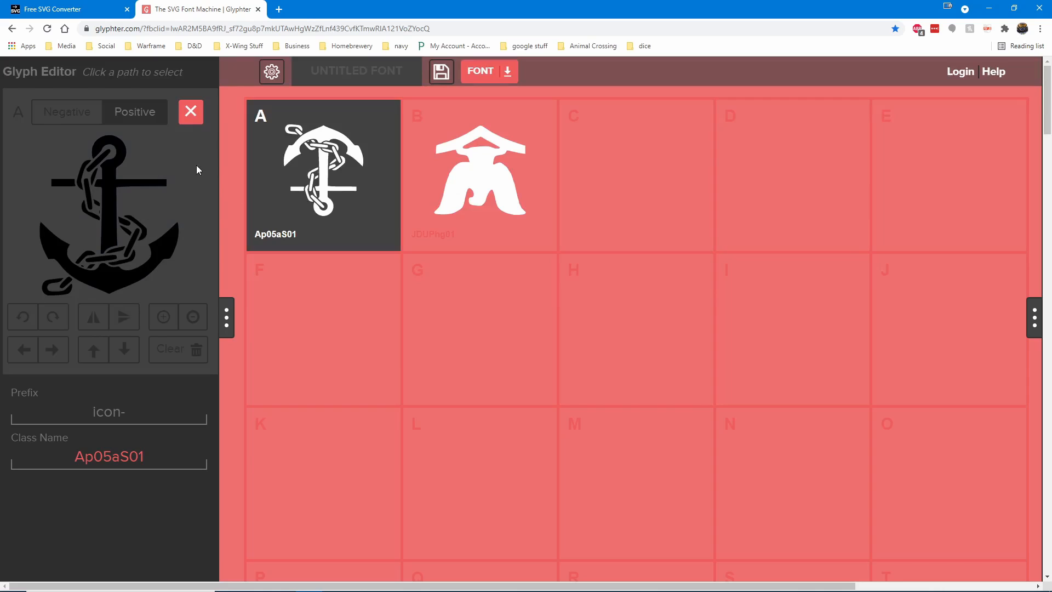
click(53, 317)
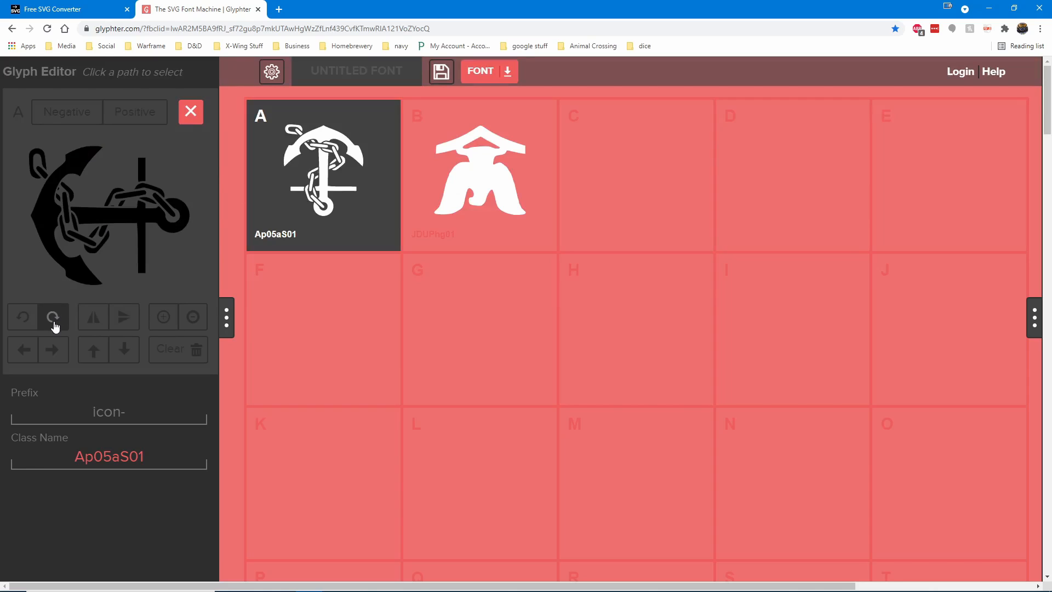
click(53, 316)
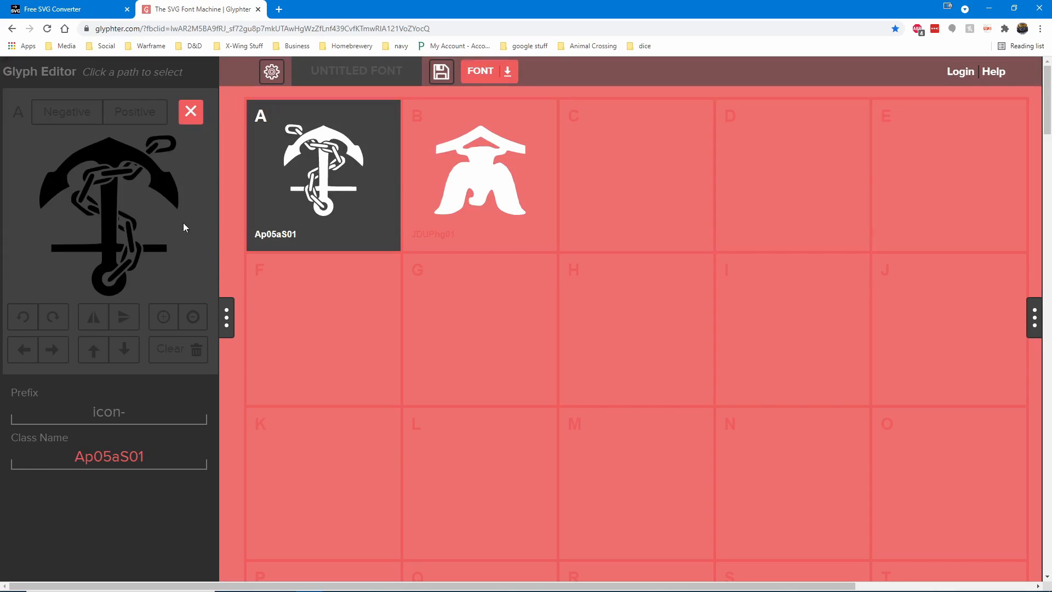
mouse_move(88, 325)
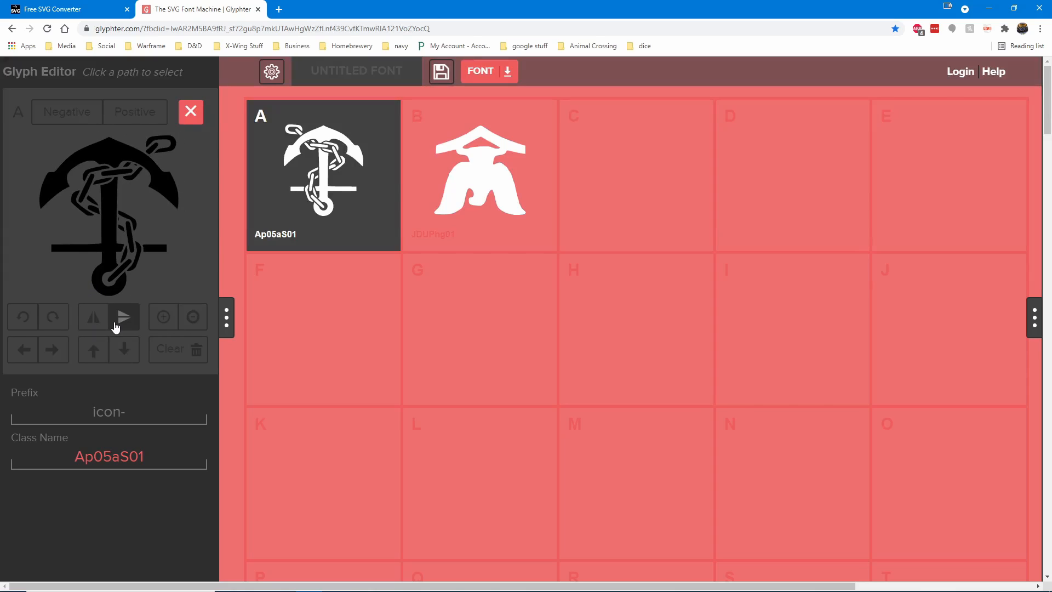
click(124, 316)
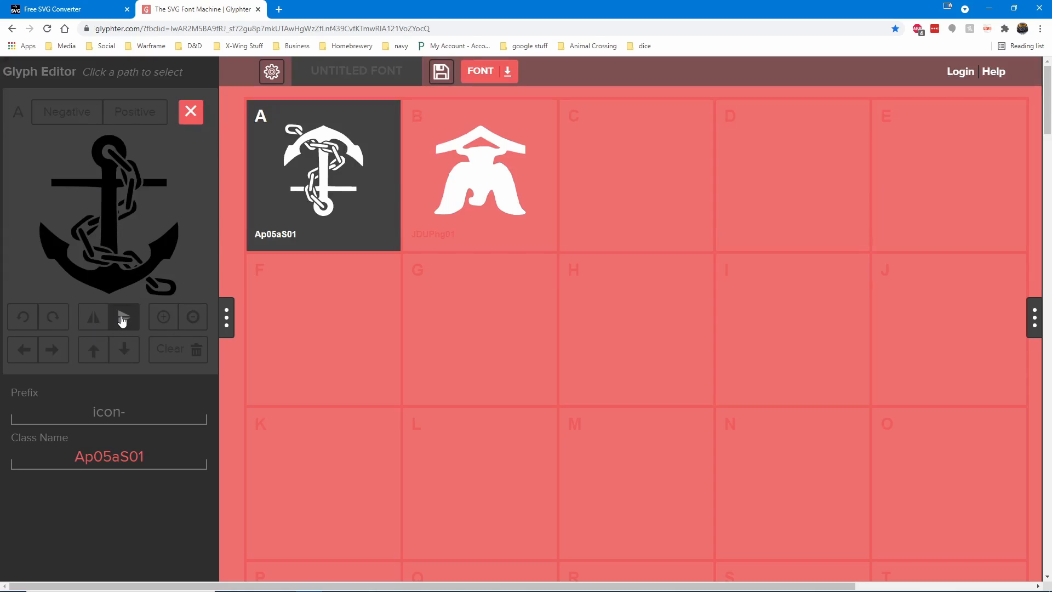
click(124, 317)
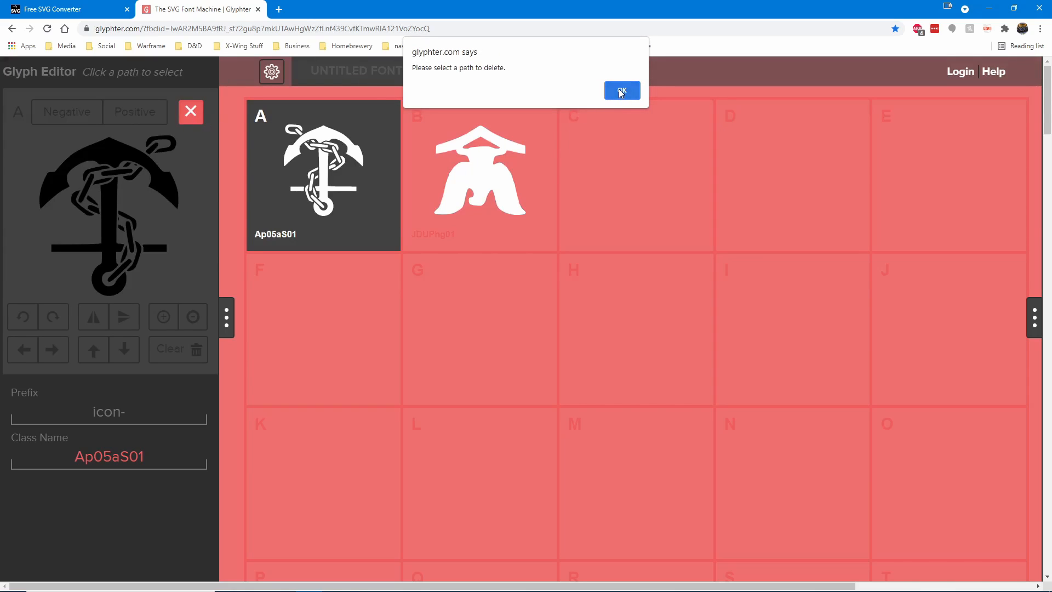
click(620, 91)
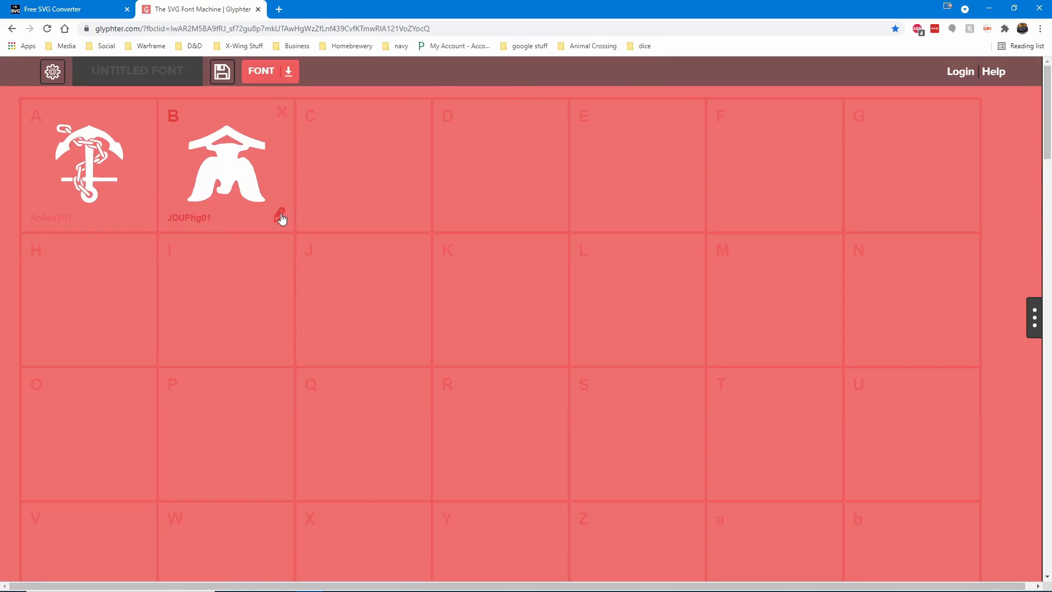
- Review the eagle glyph in B and collapse the glyph editor
click(226, 164)
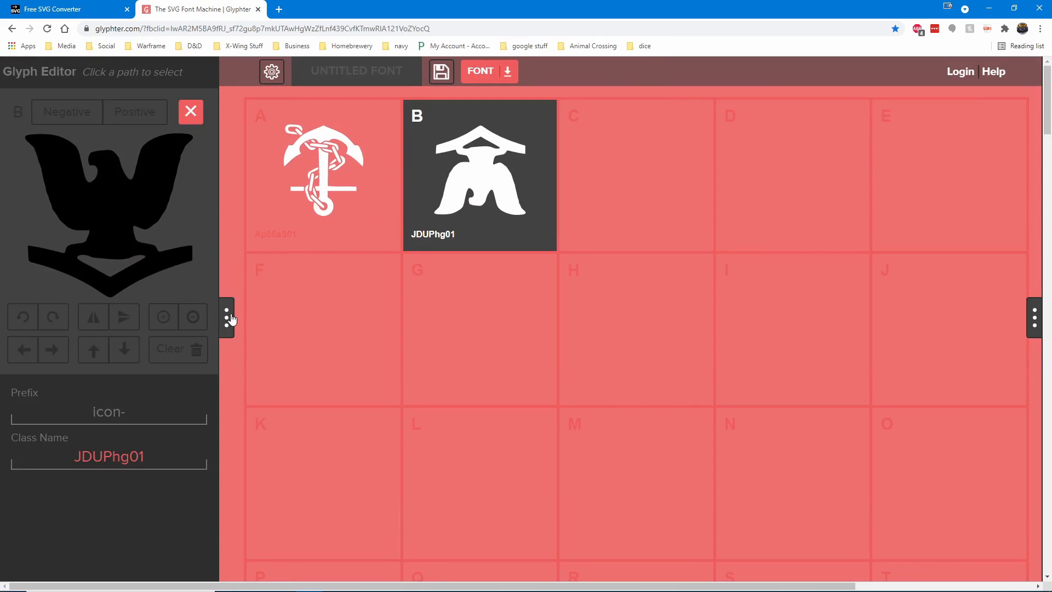
click(190, 112)
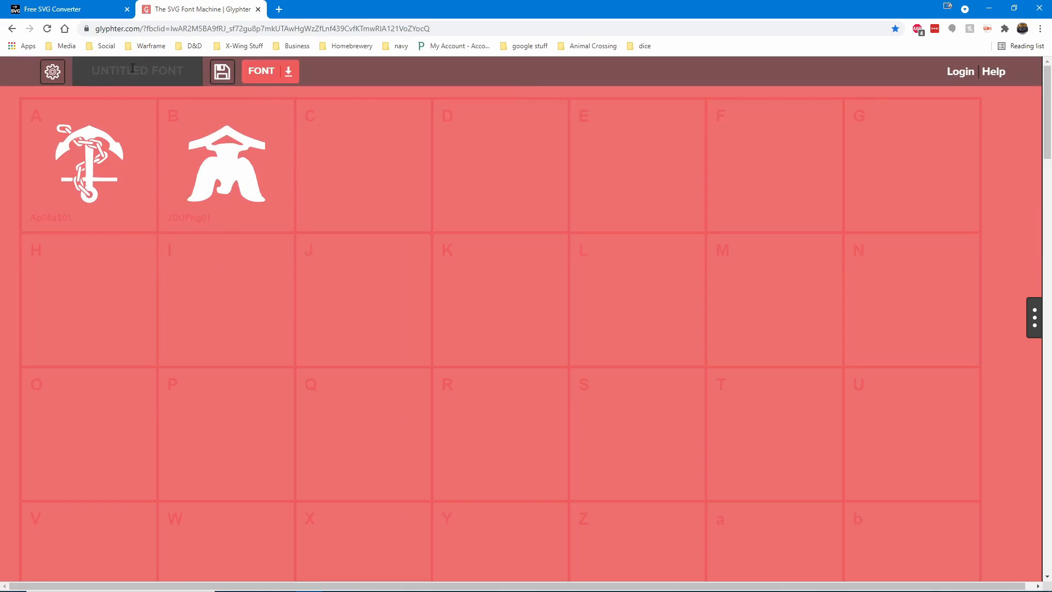
- Name the font Navy and download it as glyphter-font.zip without signing up
text(Navy)
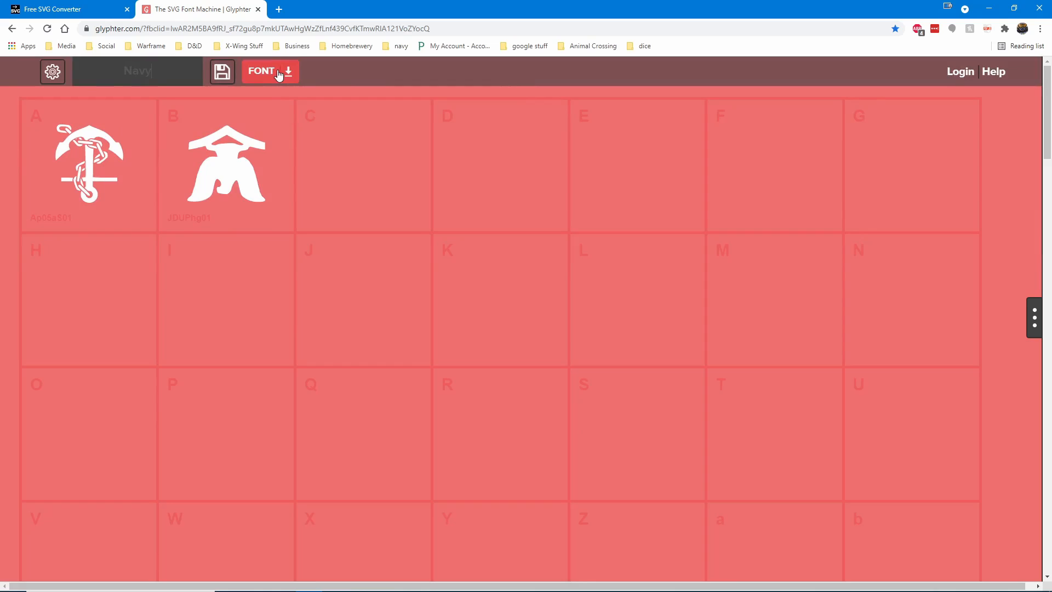
click(262, 71)
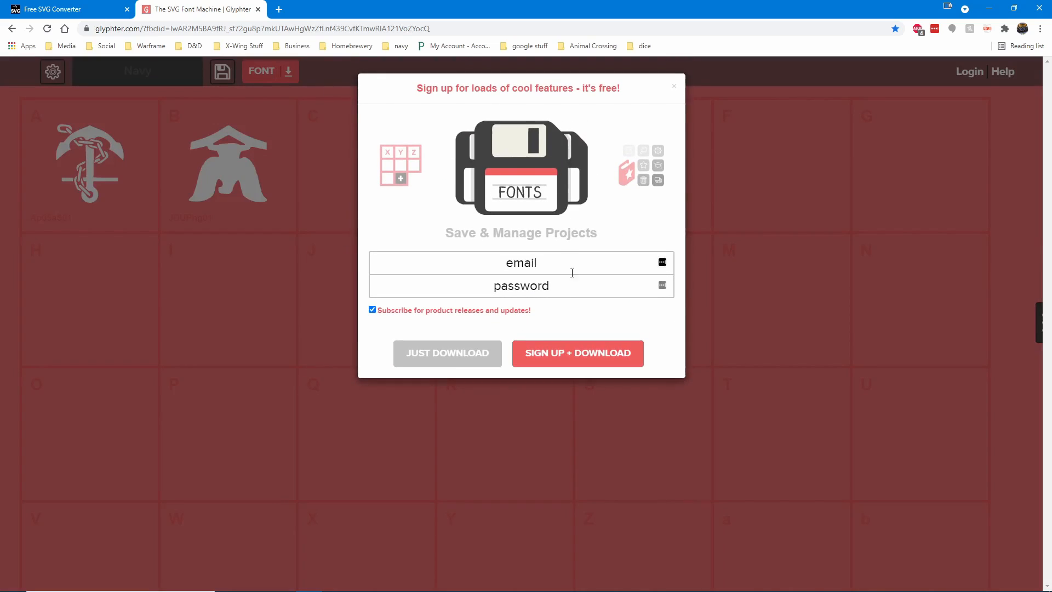
click(447, 352)
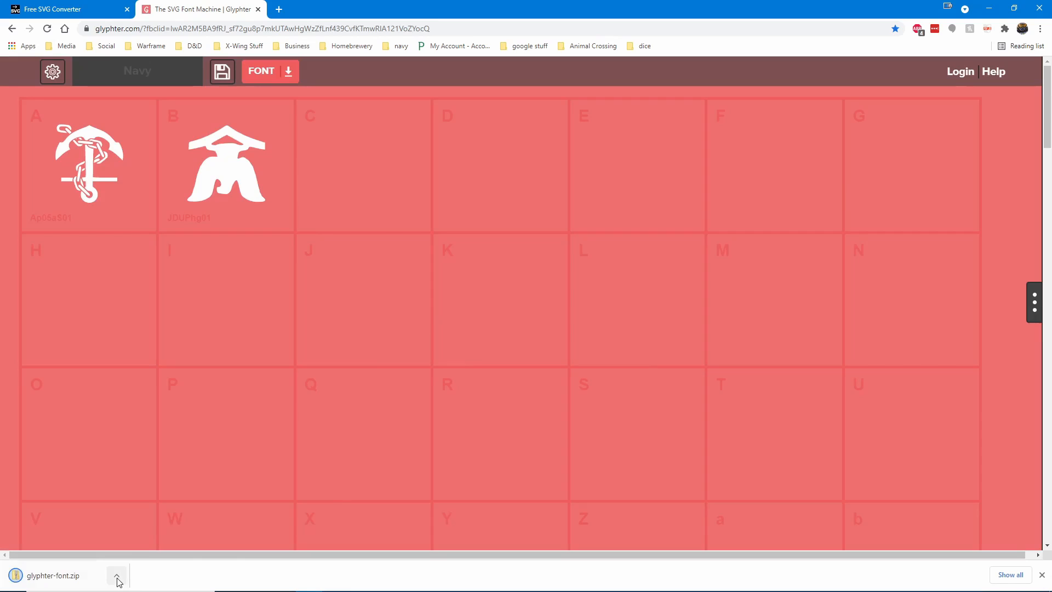
click(116, 576)
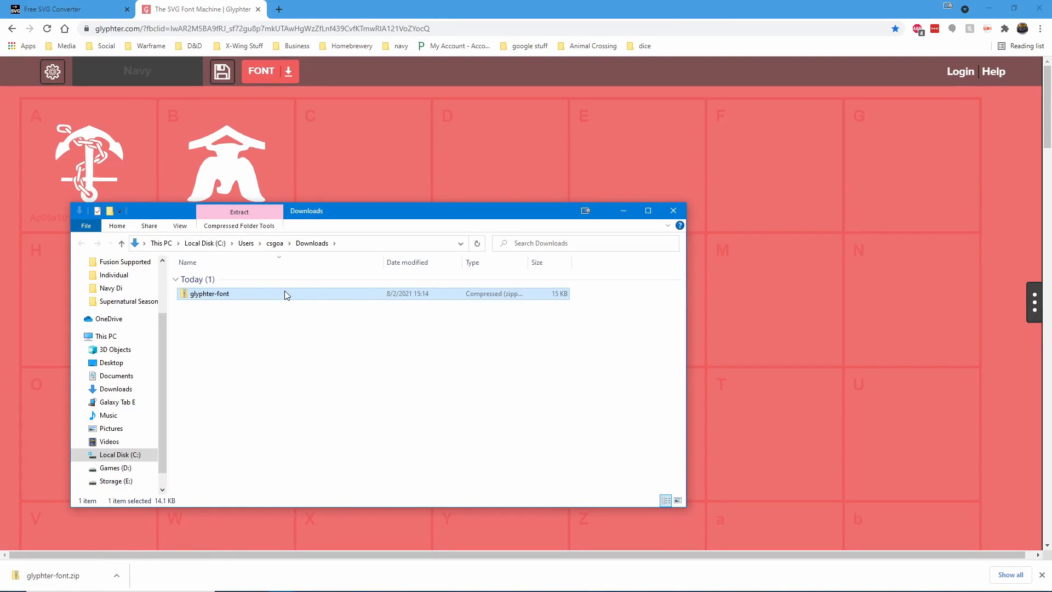
- Extract glyphter-font.zip into Downloads and browse into its fonts folder
click(239, 211)
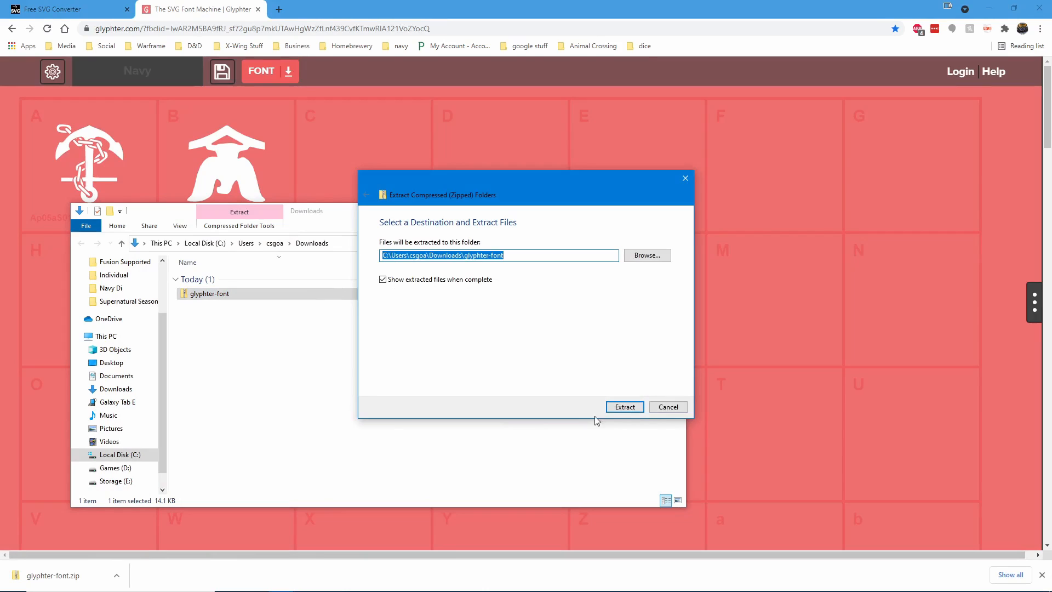
click(623, 406)
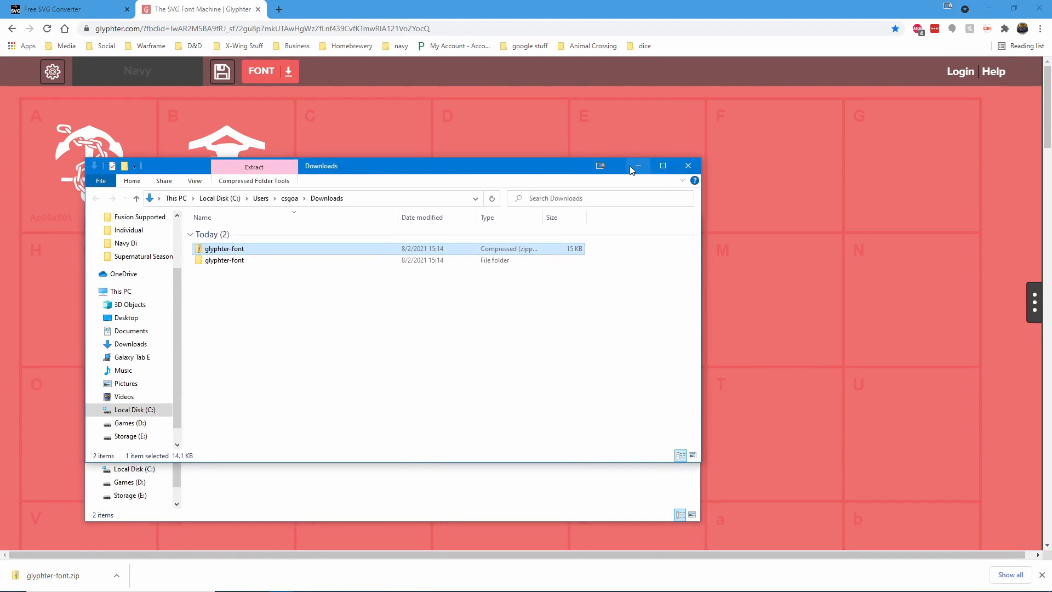
double_click(222, 260)
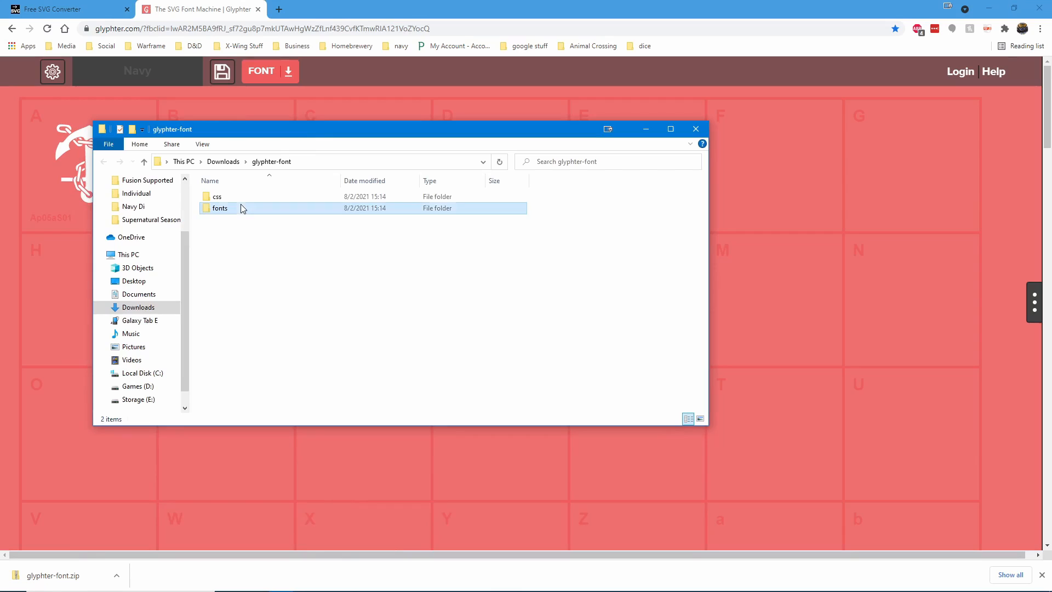
double_click(220, 208)
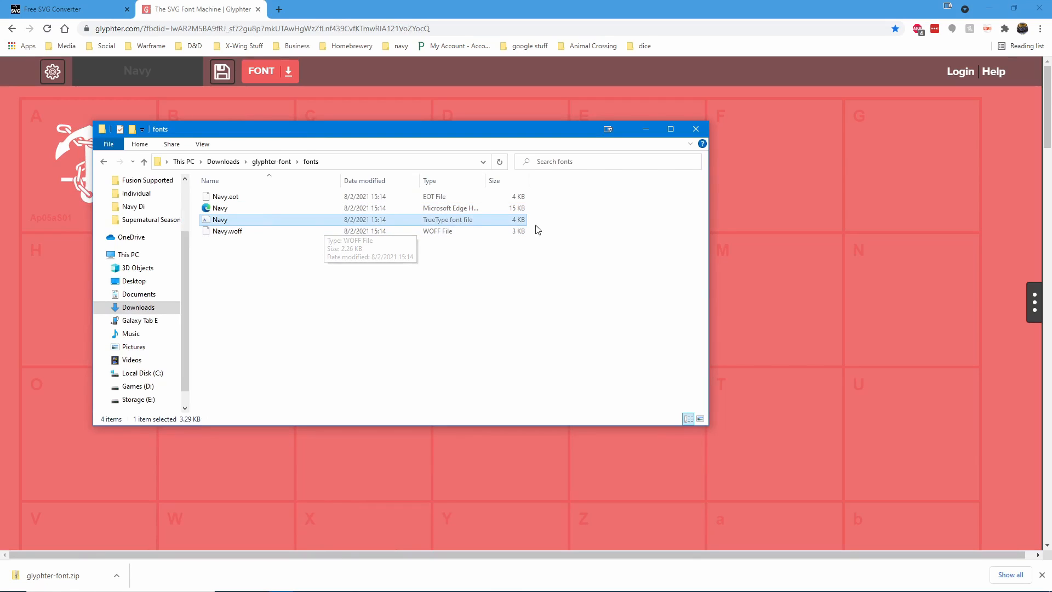
mouse_move(449, 228)
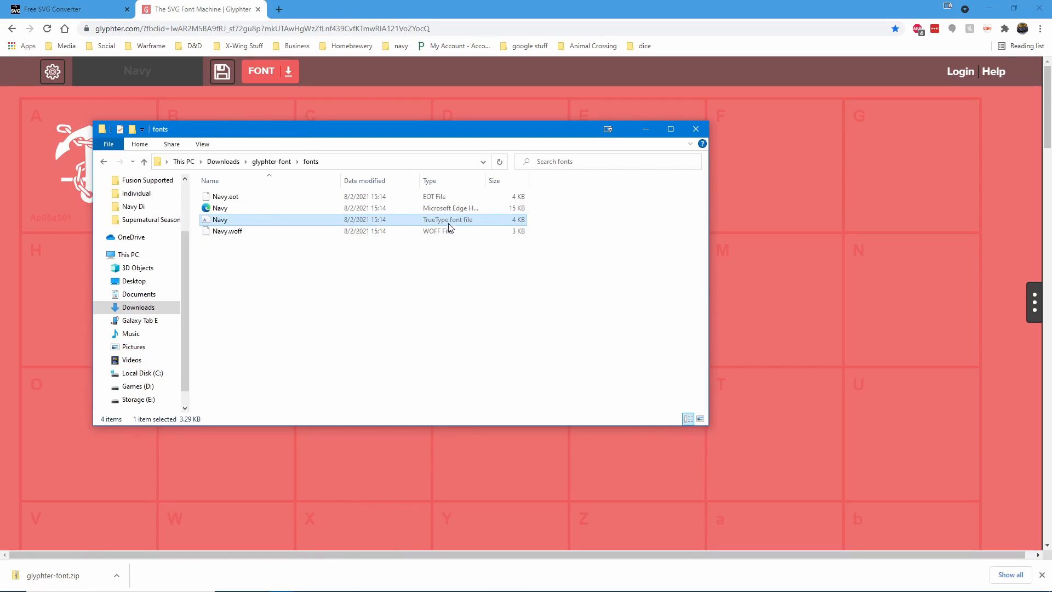
- Install the Navy TrueType font and copy the file
click(226, 231)
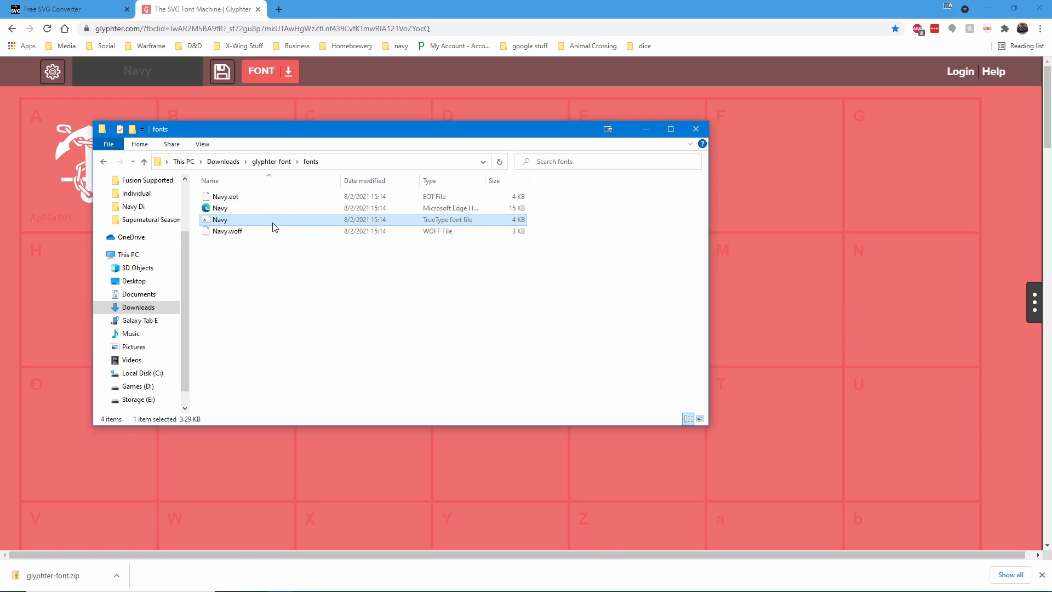
double_click(220, 219)
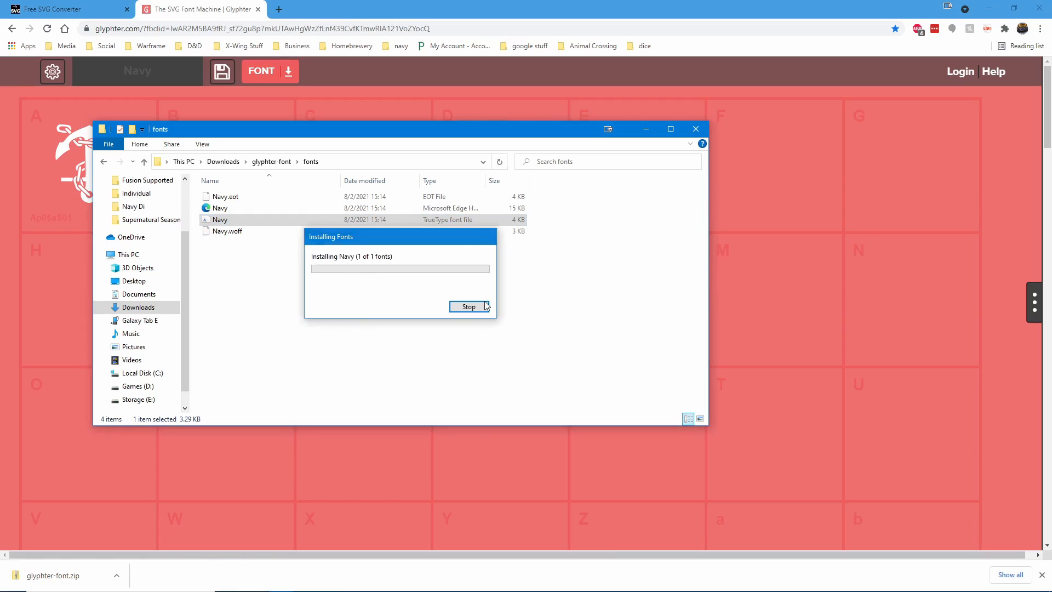
right_click(221, 219)
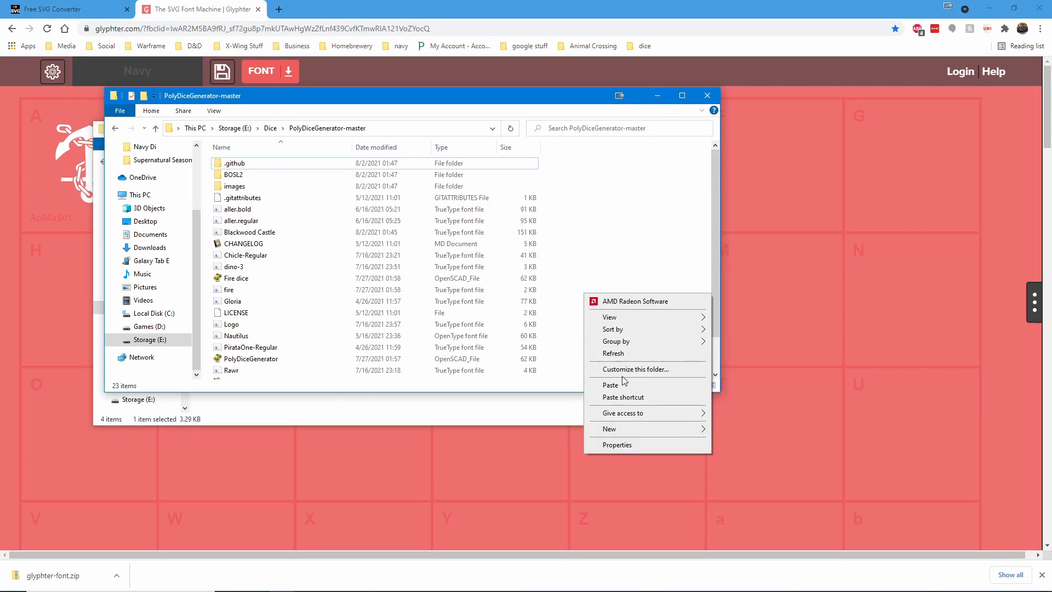
- Paste Navy.ttf into E:\Dice\PolyDiceGenerator-master
click(610, 385)
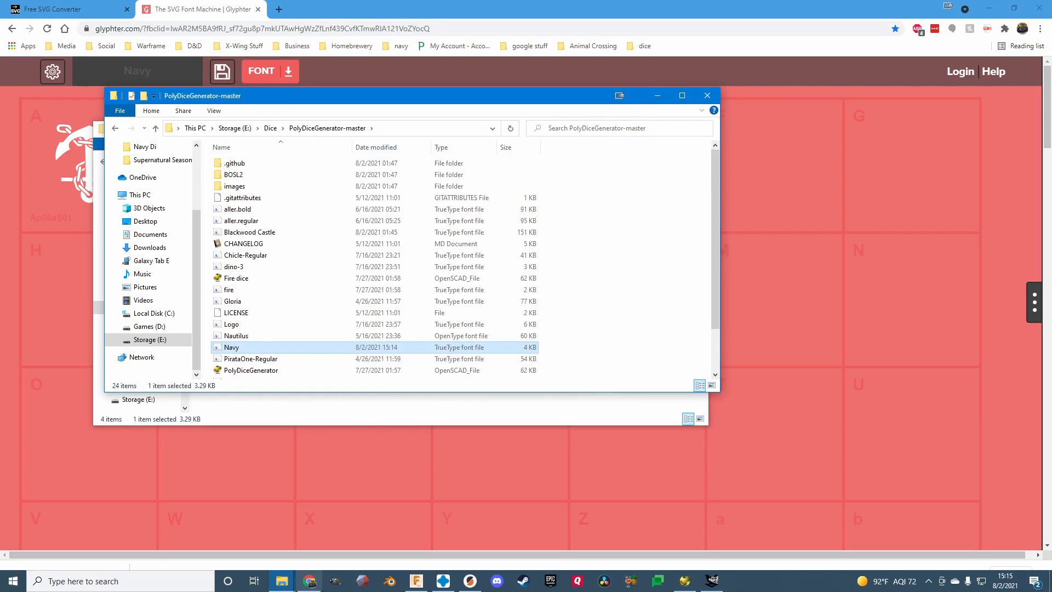
mouse_move(281, 581)
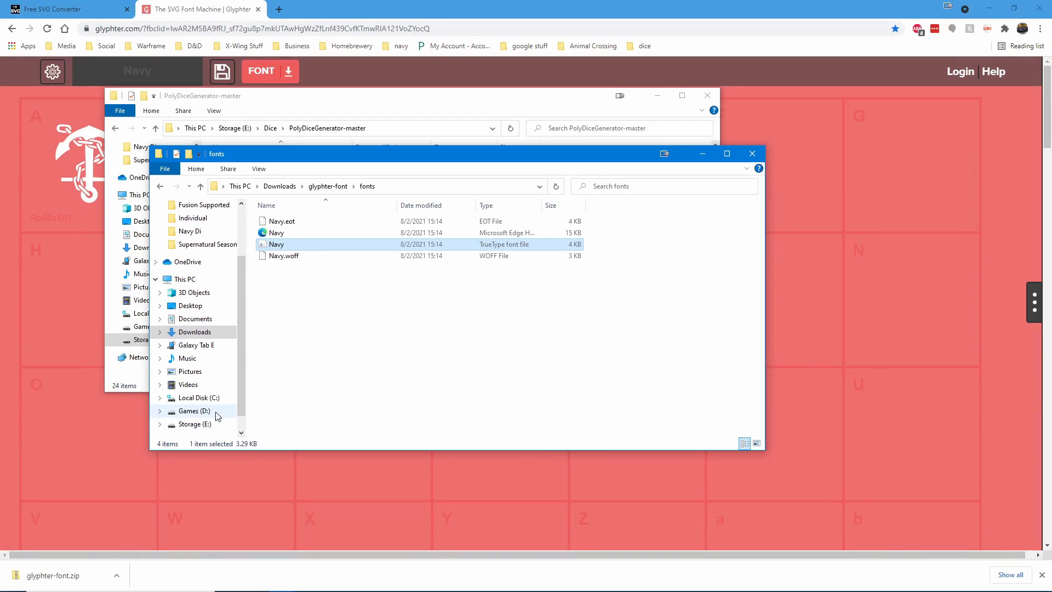
- Paste the Navy font into C:\Program Files\OpenSCAD\fonts and minimize Explorer
click(198, 396)
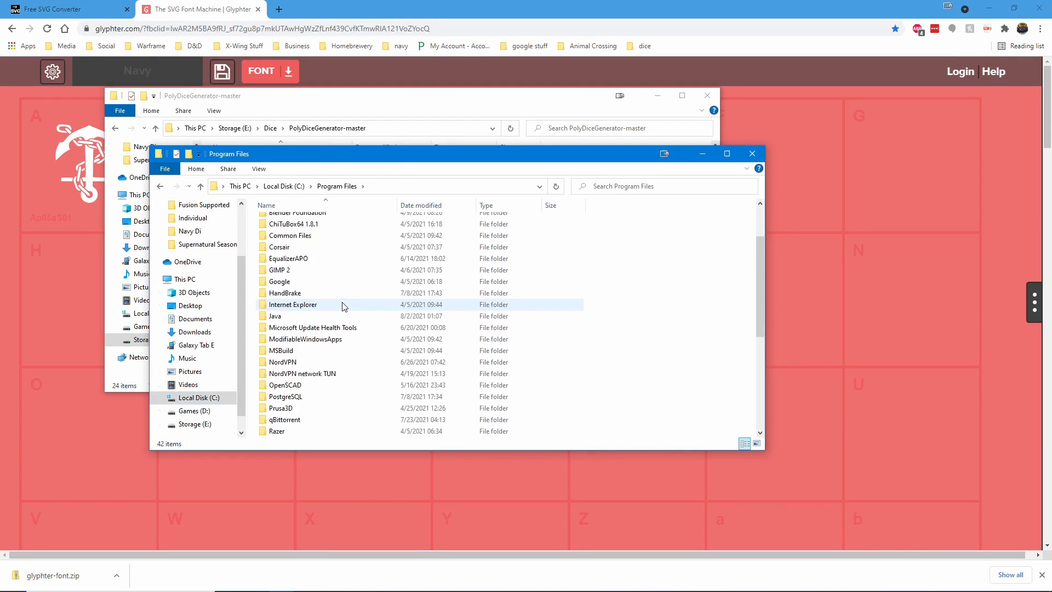
double_click(285, 384)
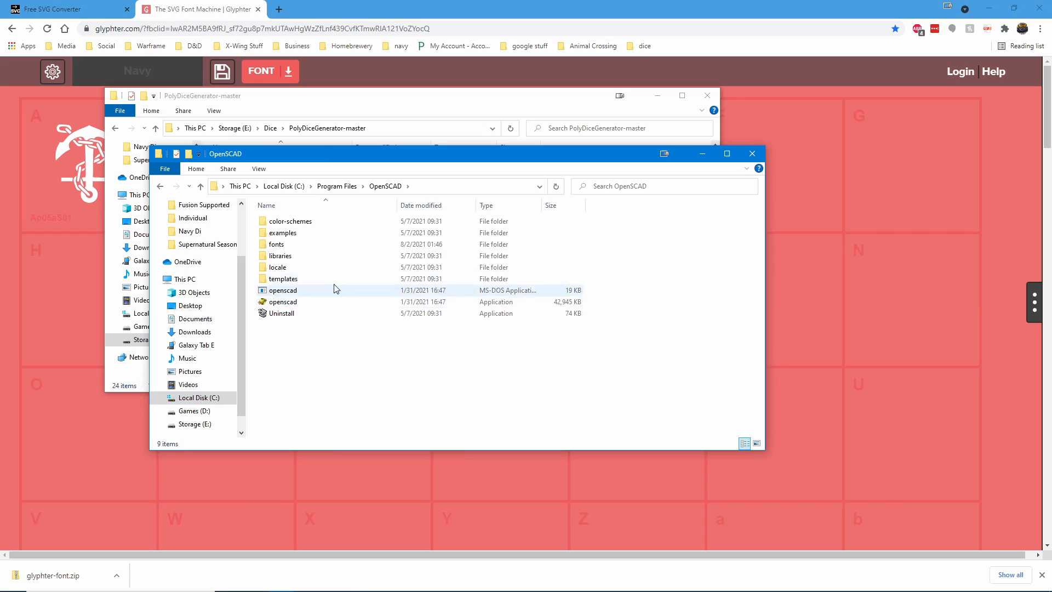
double_click(276, 244)
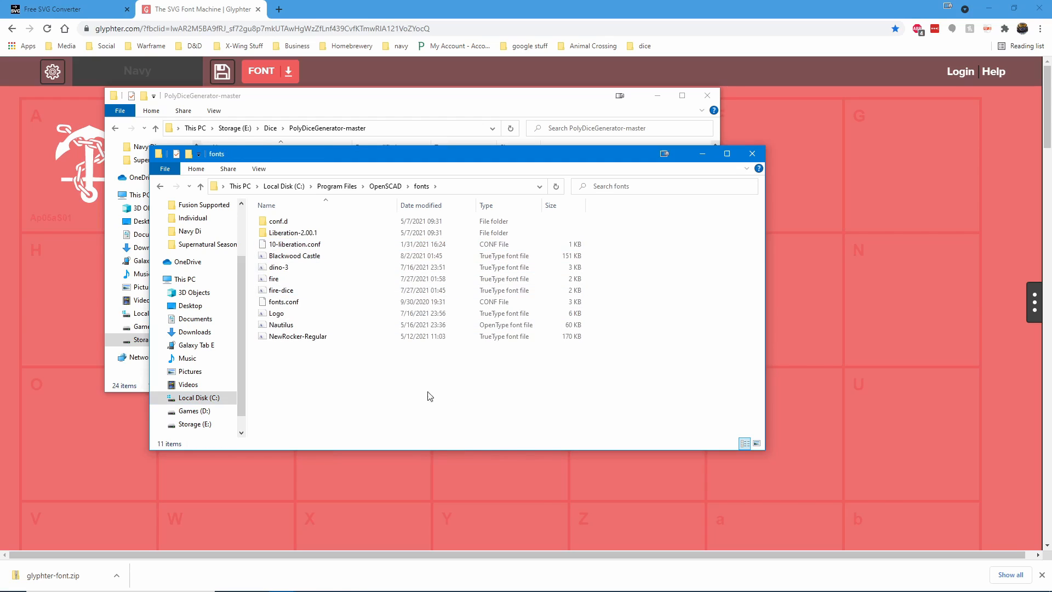
right_click(430, 395)
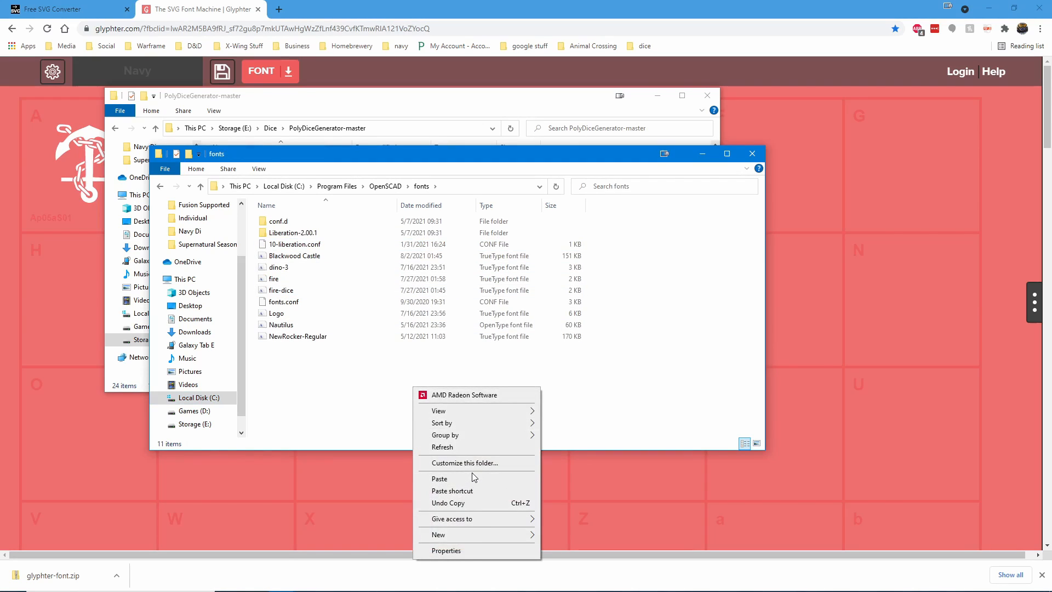
click(440, 479)
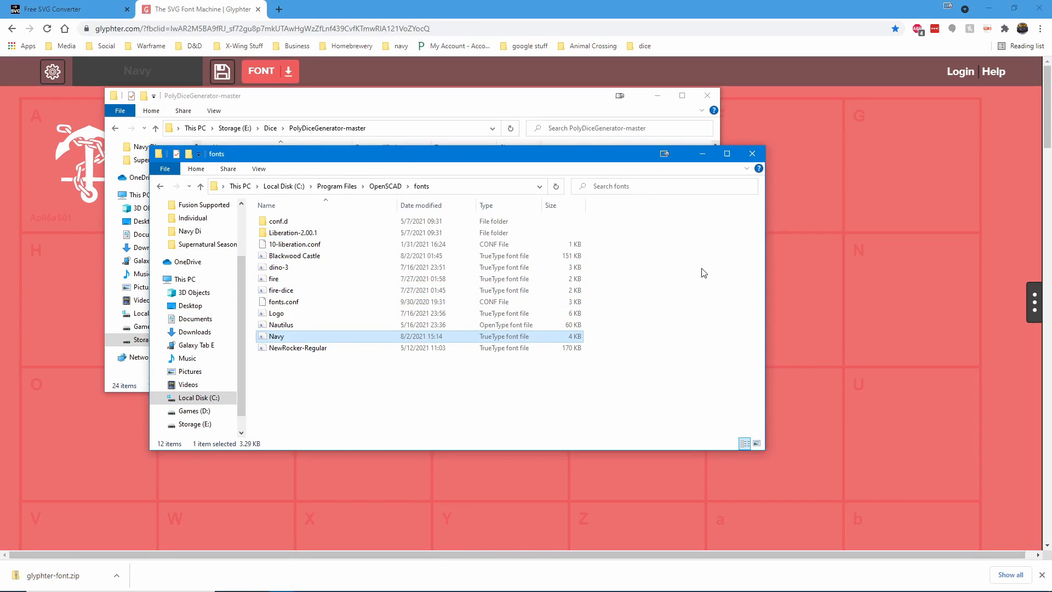
mouse_move(702, 153)
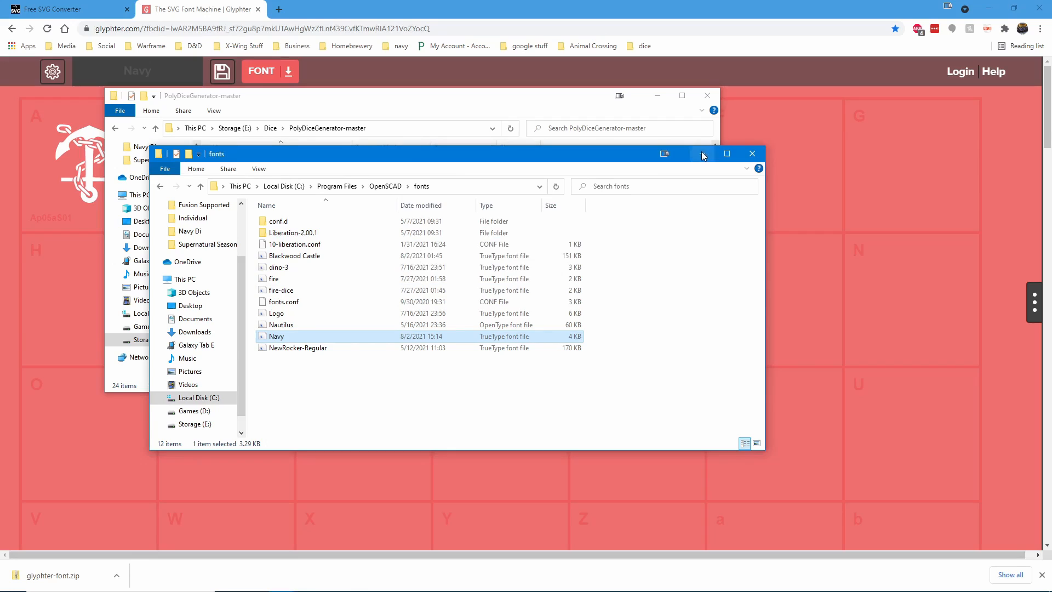
click(752, 153)
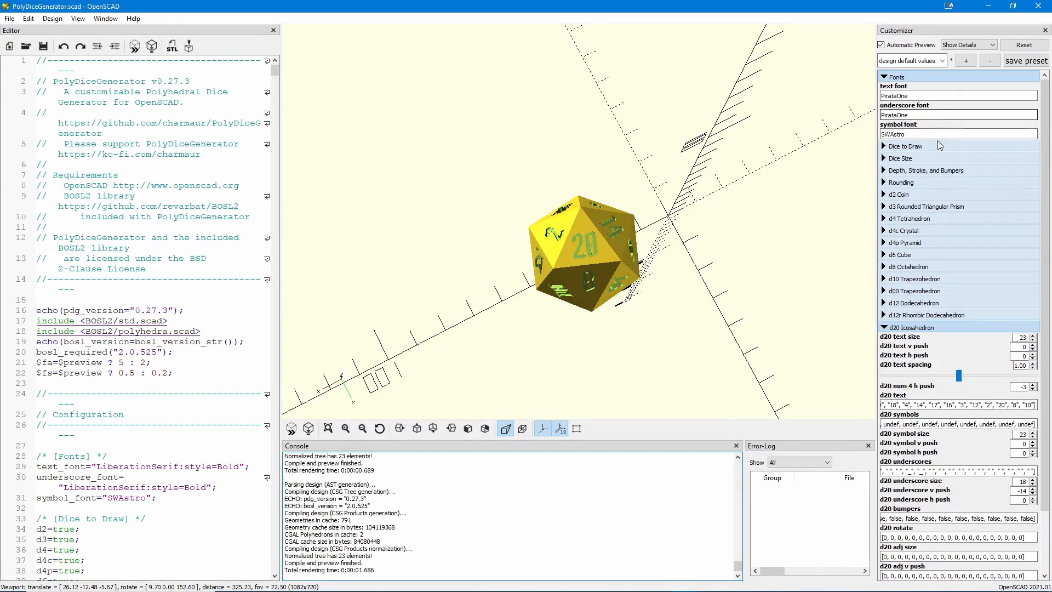
- Enter Navy as the symbol font in the Customizer's Fonts section
text(Navy)
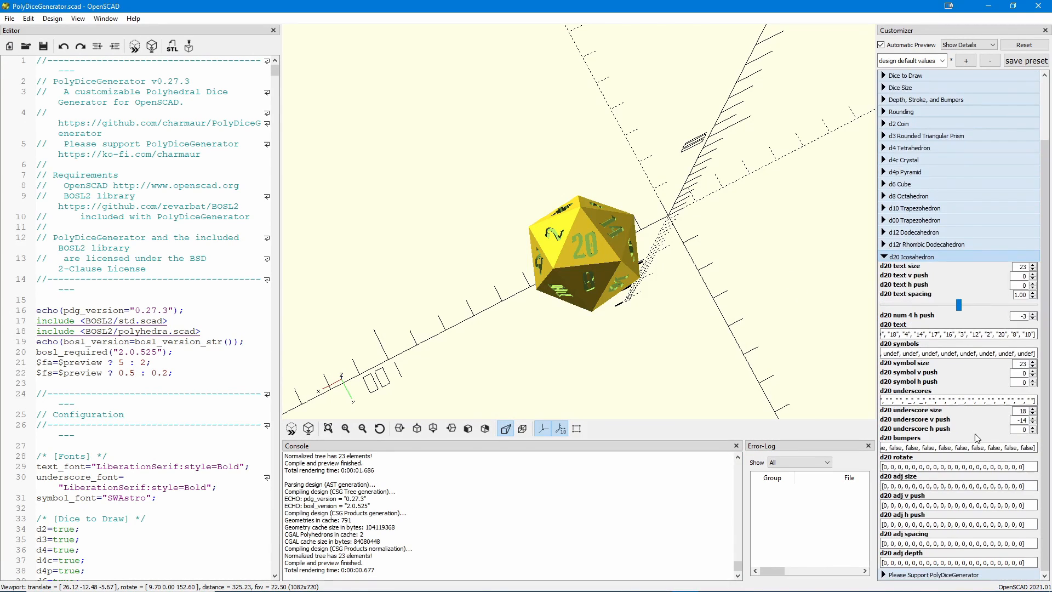
mouse_move(997, 375)
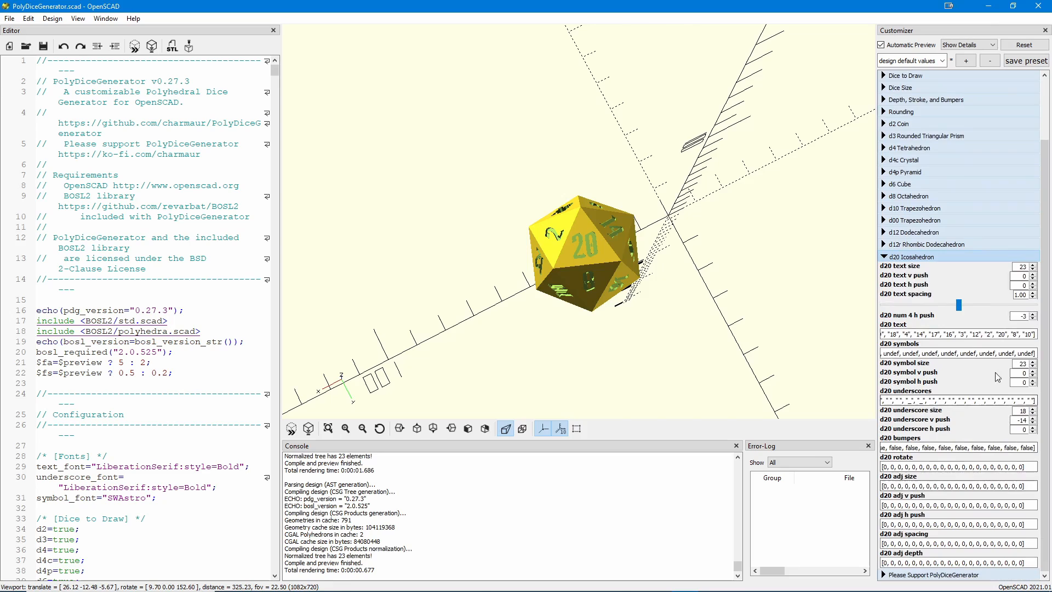
- Edit the d20 symbols array with quoted glyph entries and orbit the die to check the faces
click(955, 334)
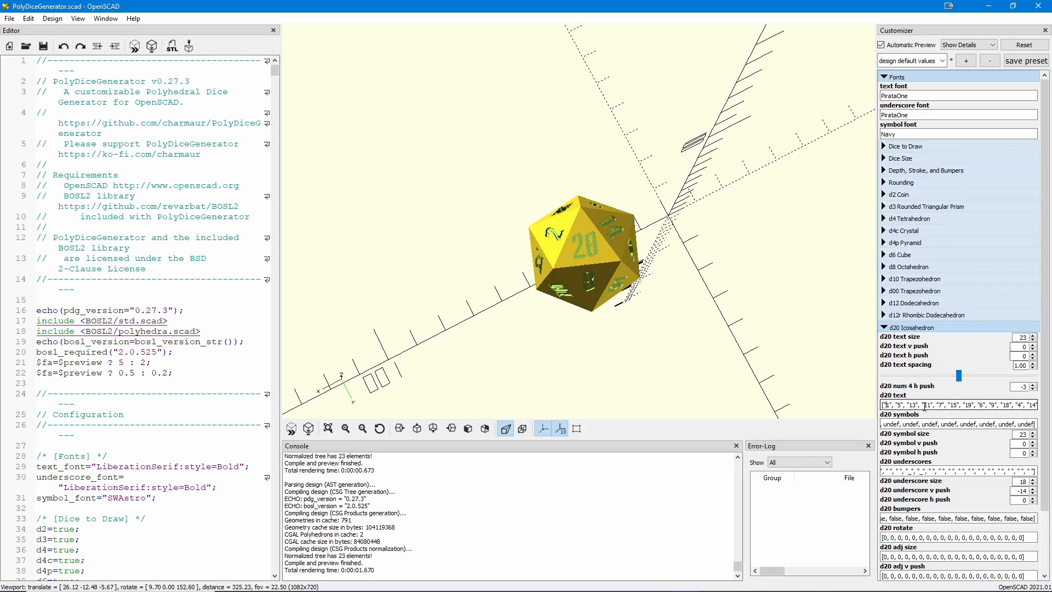
click(958, 424)
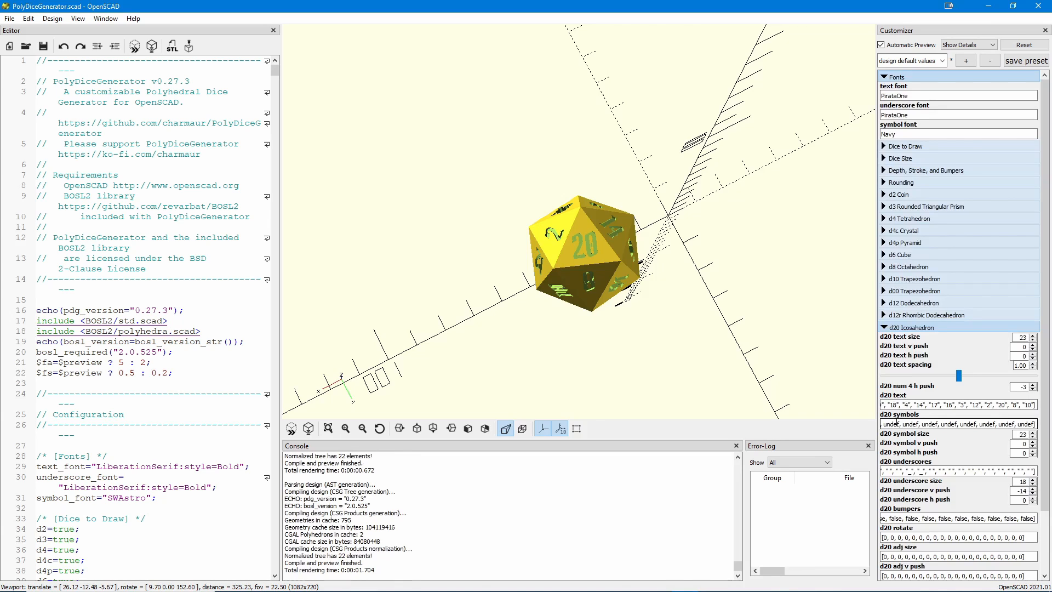
drag(577, 252, 631, 268)
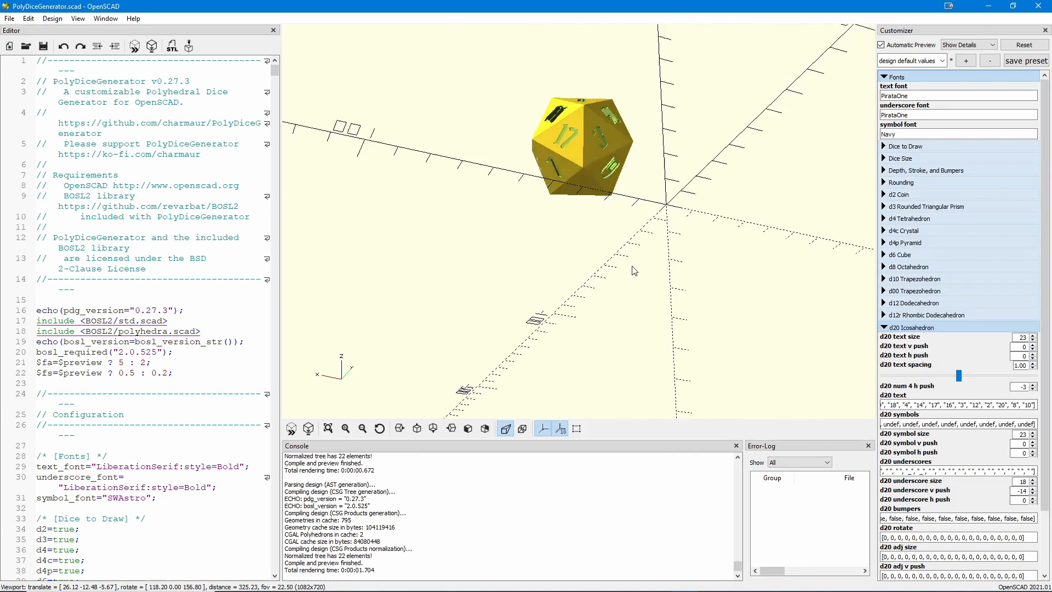
drag(631, 268, 671, 303)
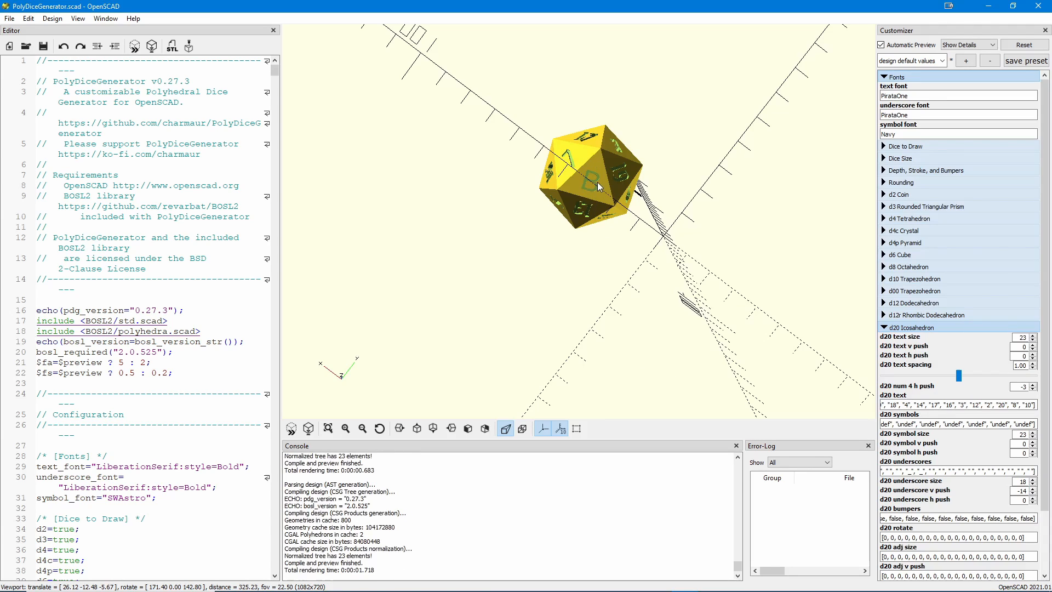
mouse_move(624, 166)
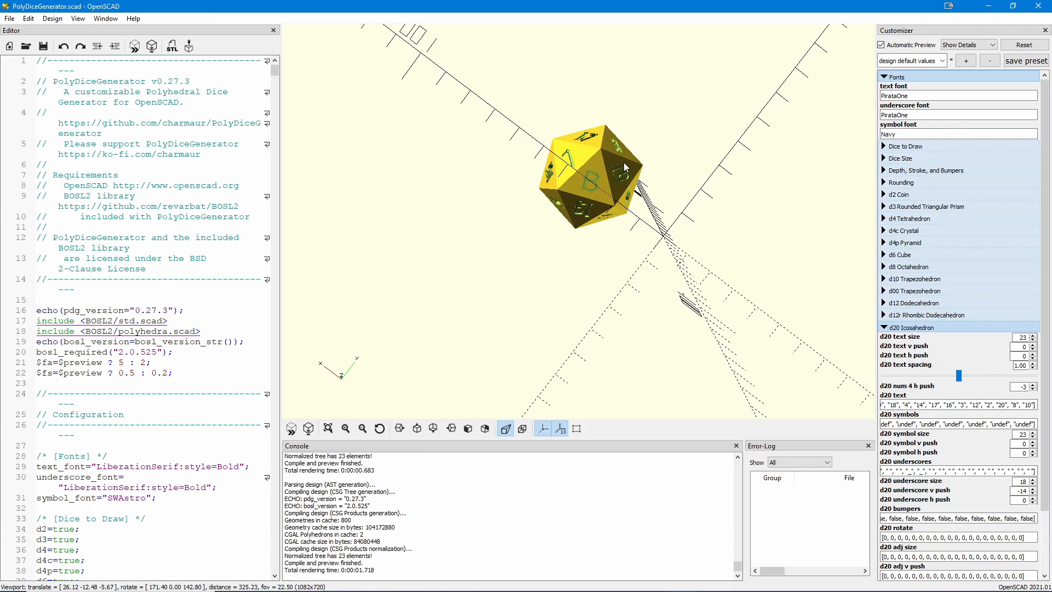
mouse_move(493, 97)
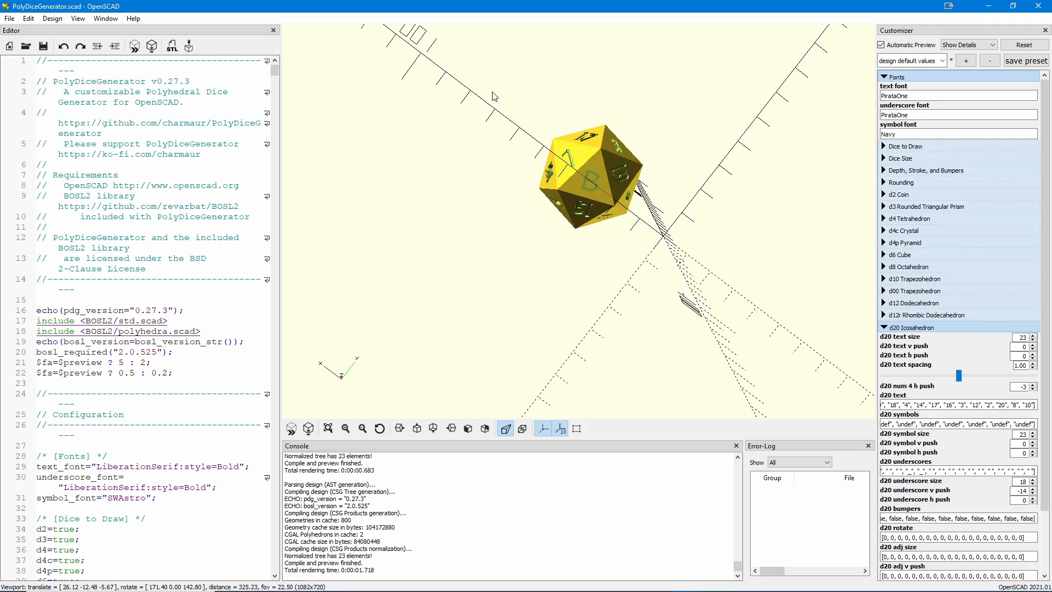
mouse_move(55, 34)
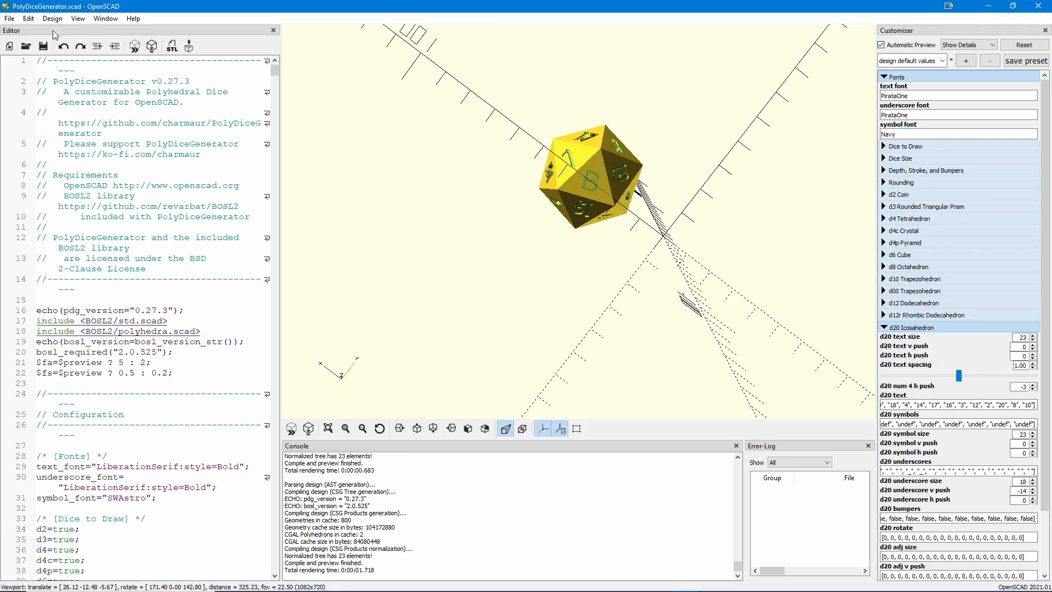
- Reload the design, browse the Edit, Design and View menus, and switch to the Diagonal view
click(9, 19)
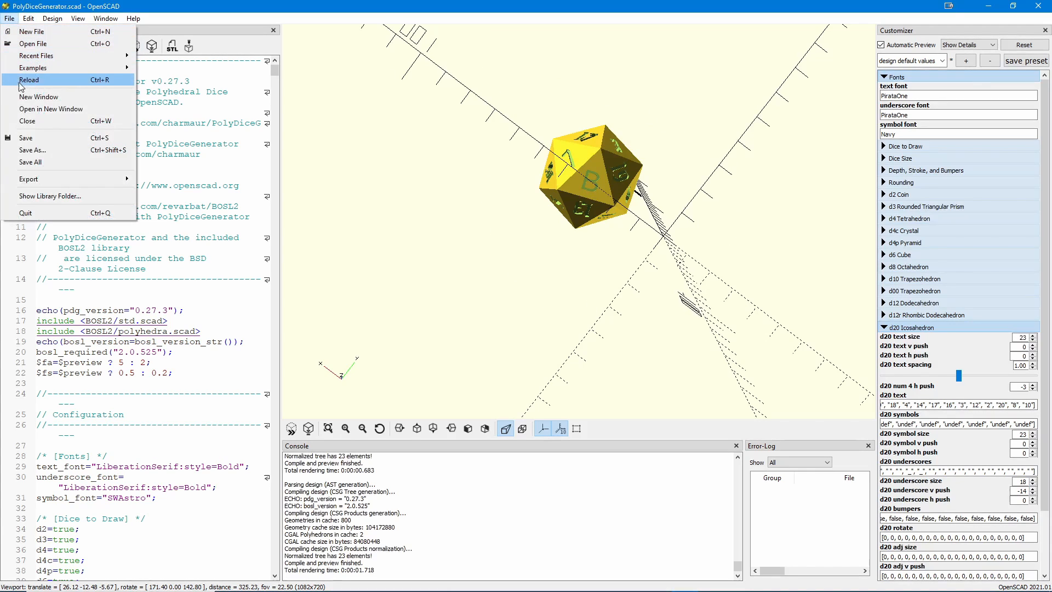
mouse_move(37, 91)
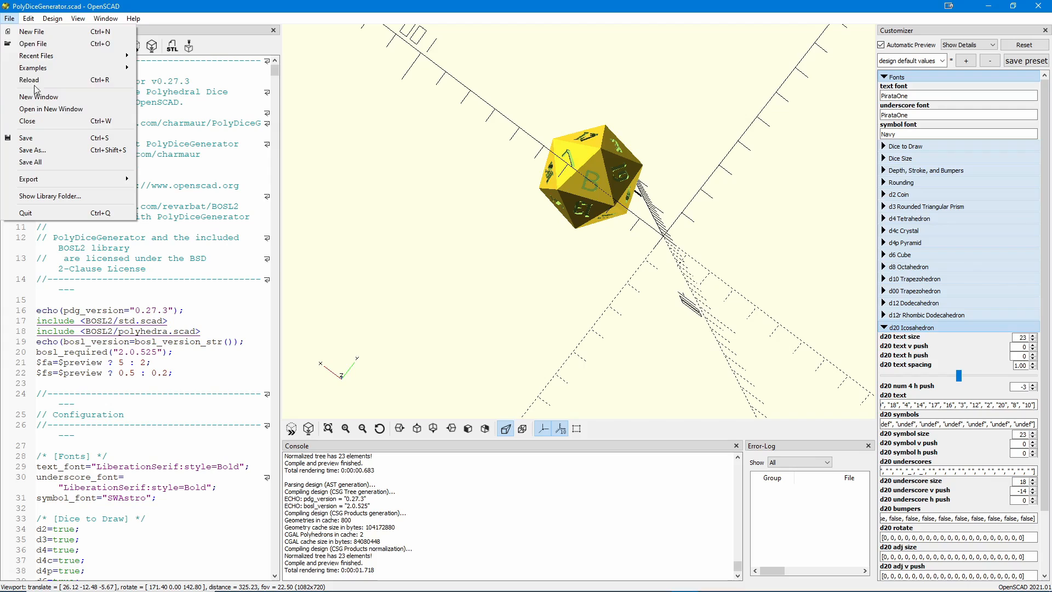
click(29, 19)
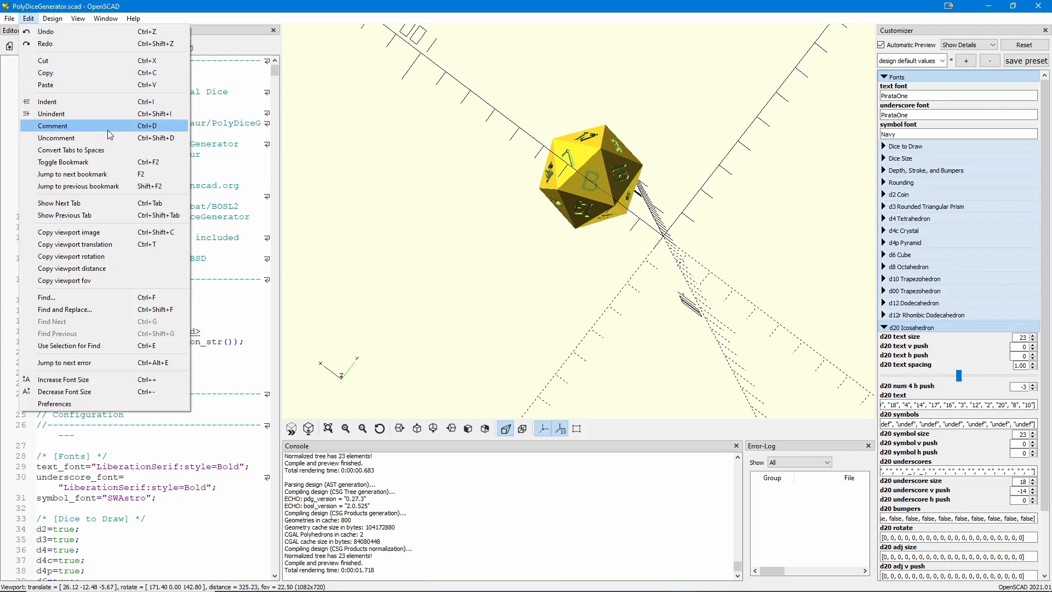
mouse_move(98, 232)
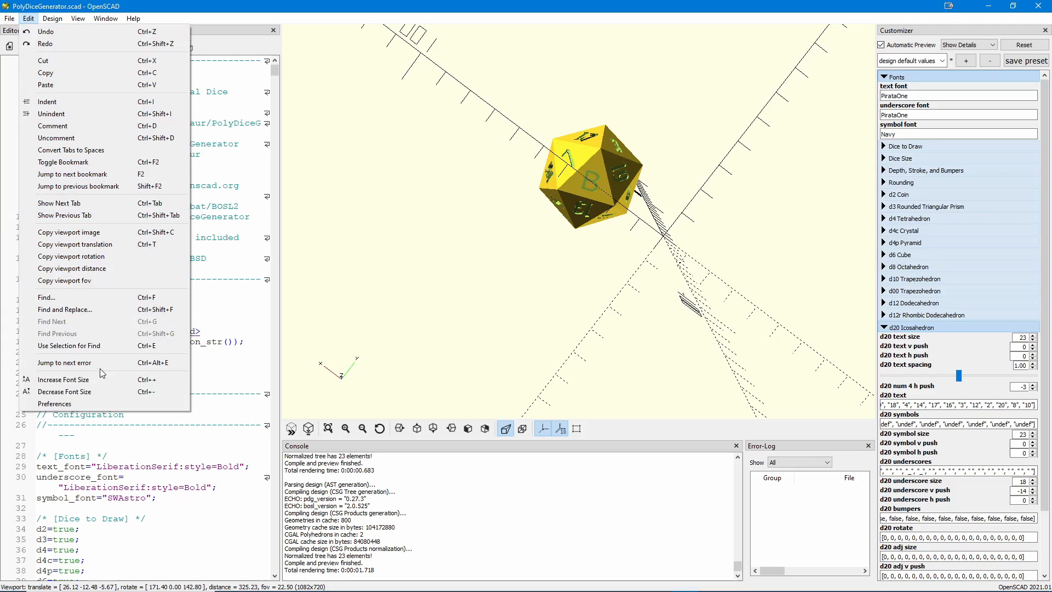
click(52, 18)
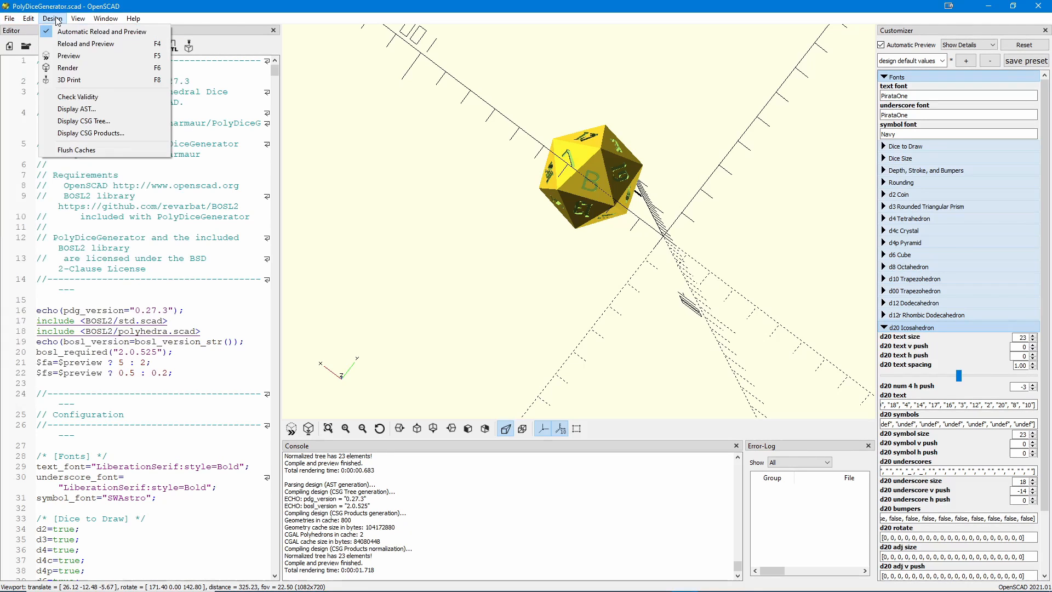
mouse_move(67, 56)
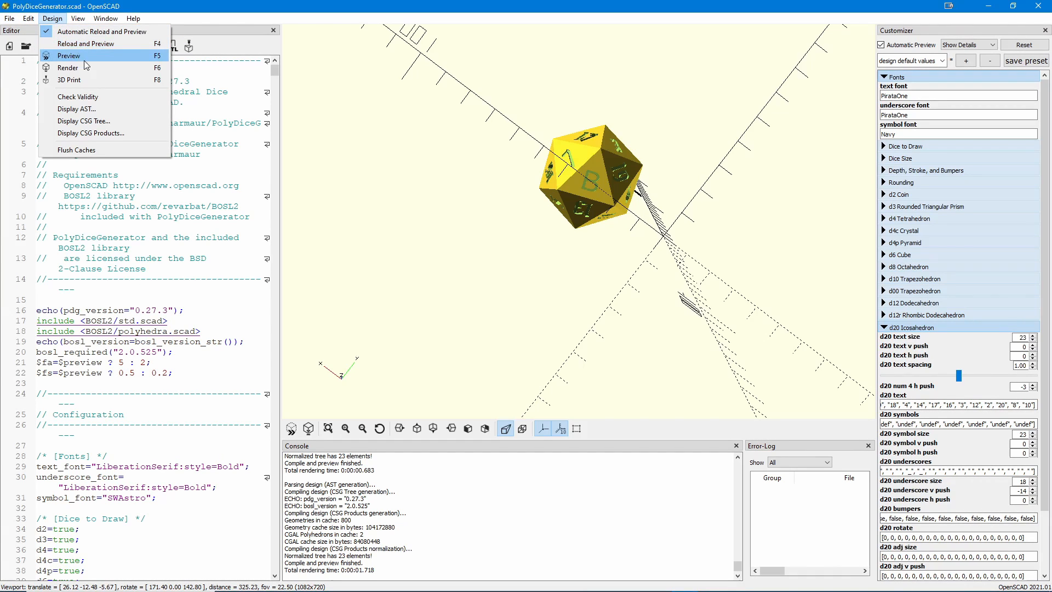
click(78, 19)
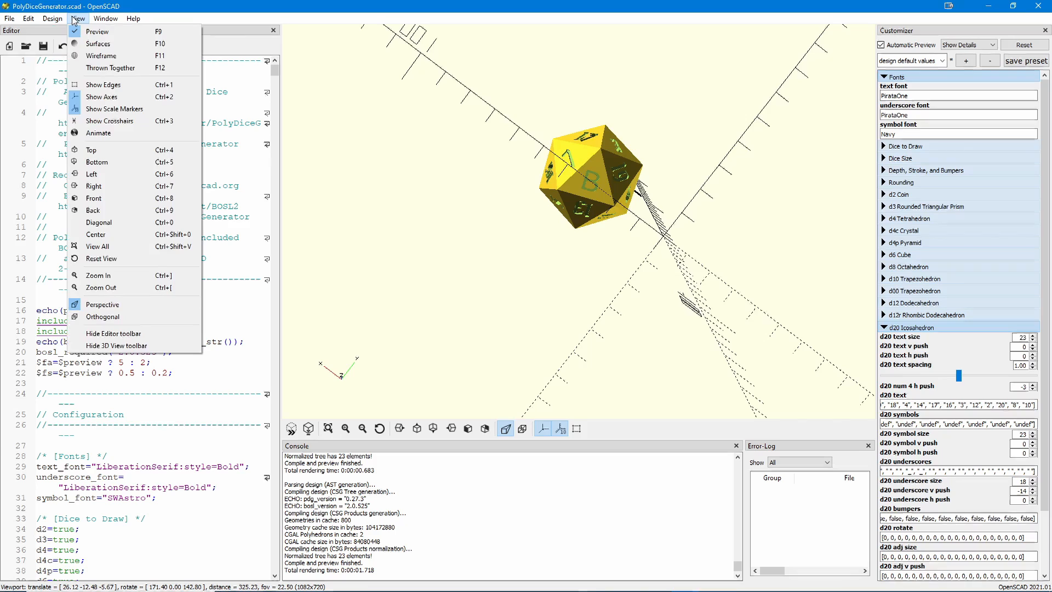
mouse_move(99, 223)
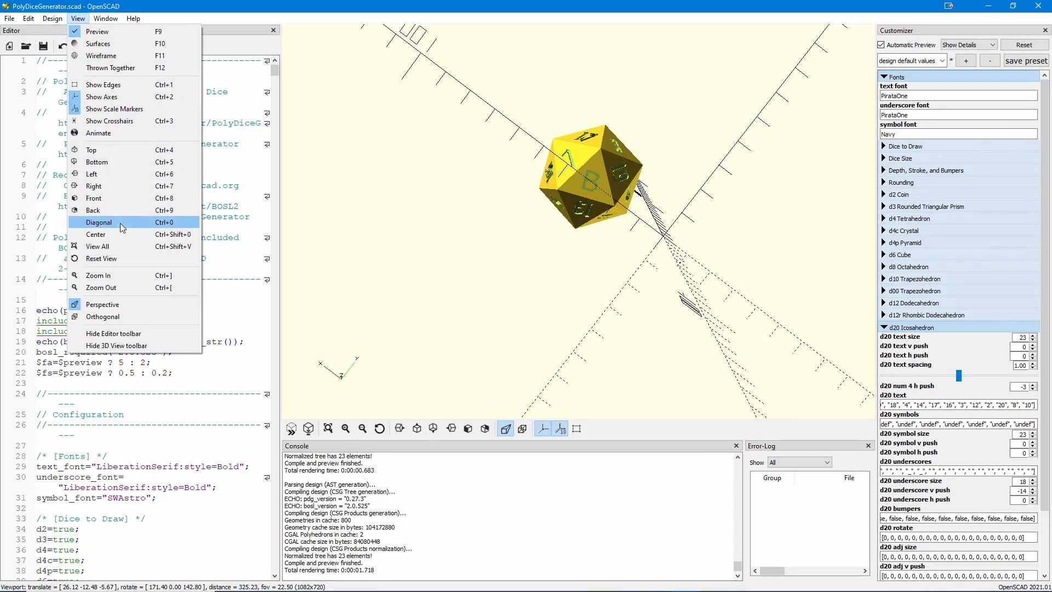
click(132, 18)
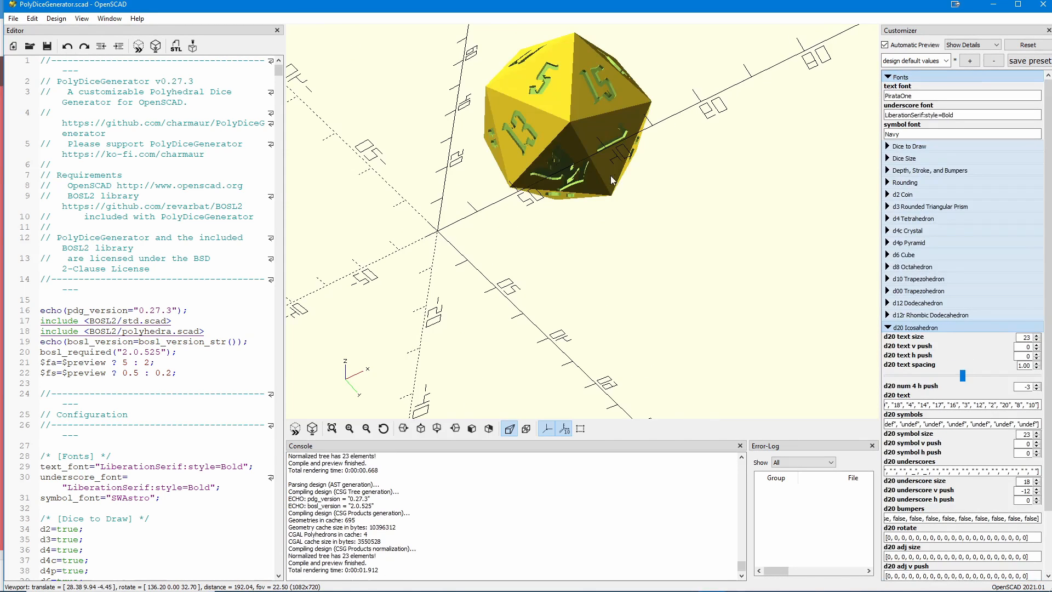
- Set the d20 symbol horizontal push to -1 after checking the eagle face
drag(610, 181, 651, 148)
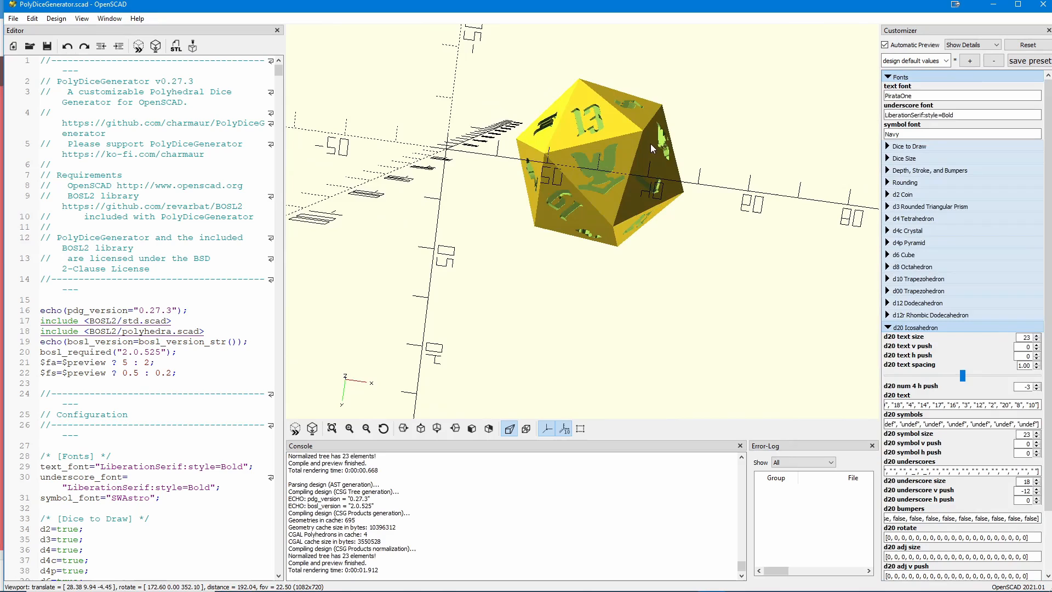
mouse_move(700, 262)
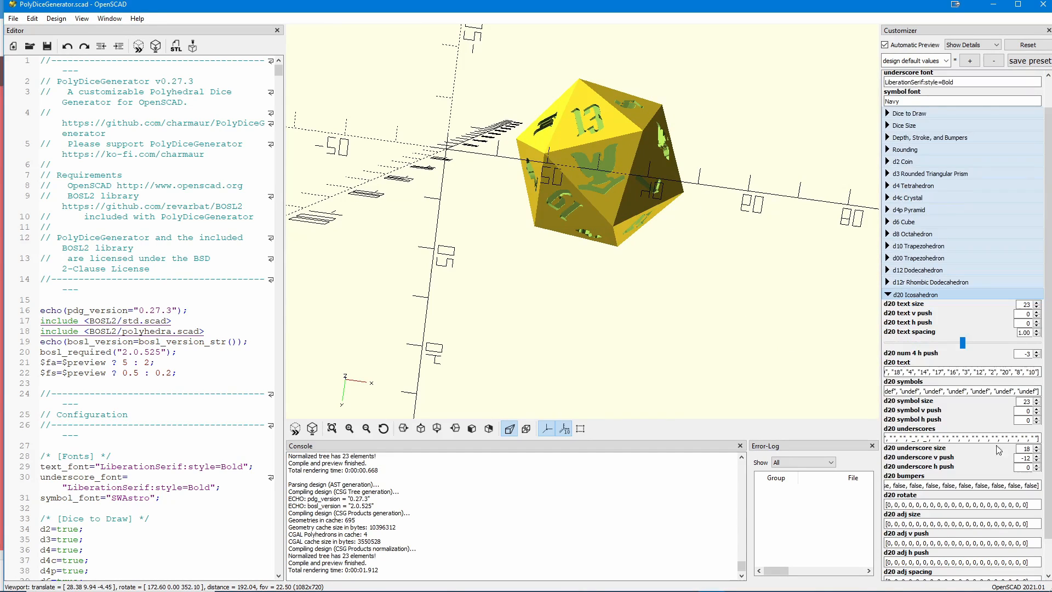
click(1024, 420)
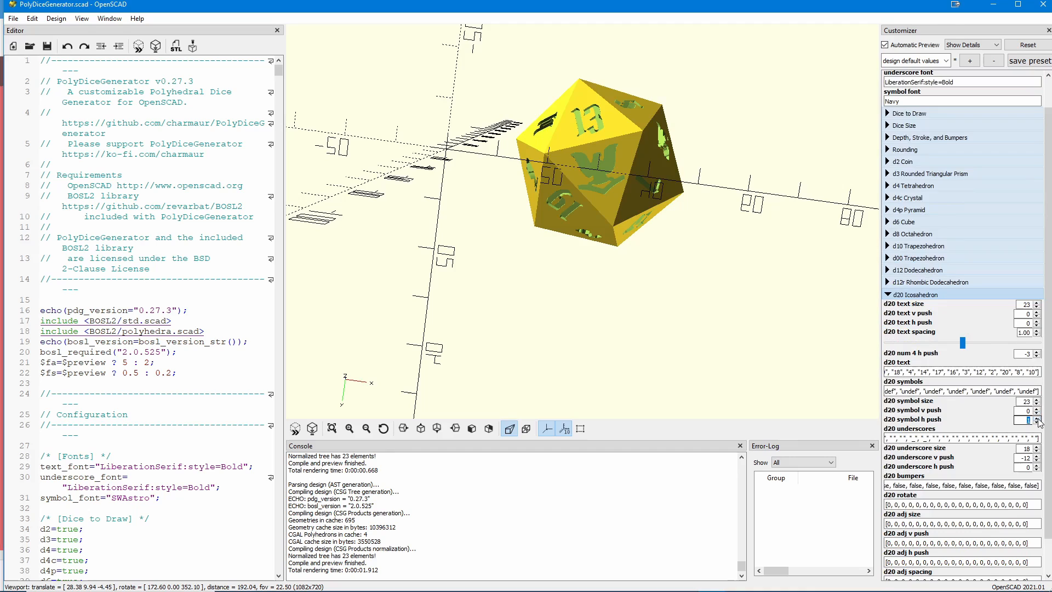
click(1036, 416)
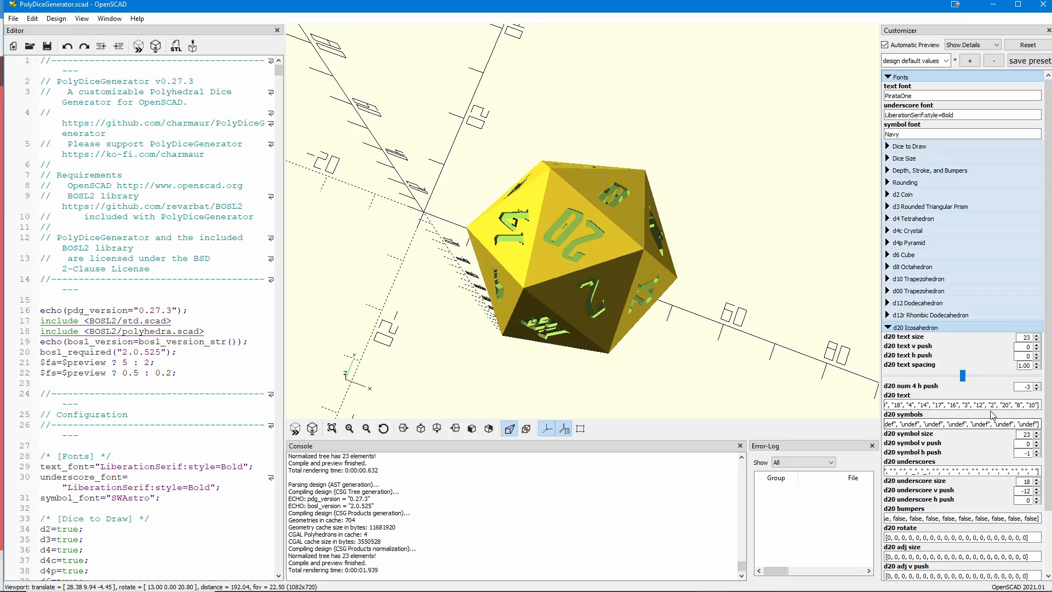
- Edit the d20 text list to remove "20" so the anchor glyph "A" takes its face
click(964, 404)
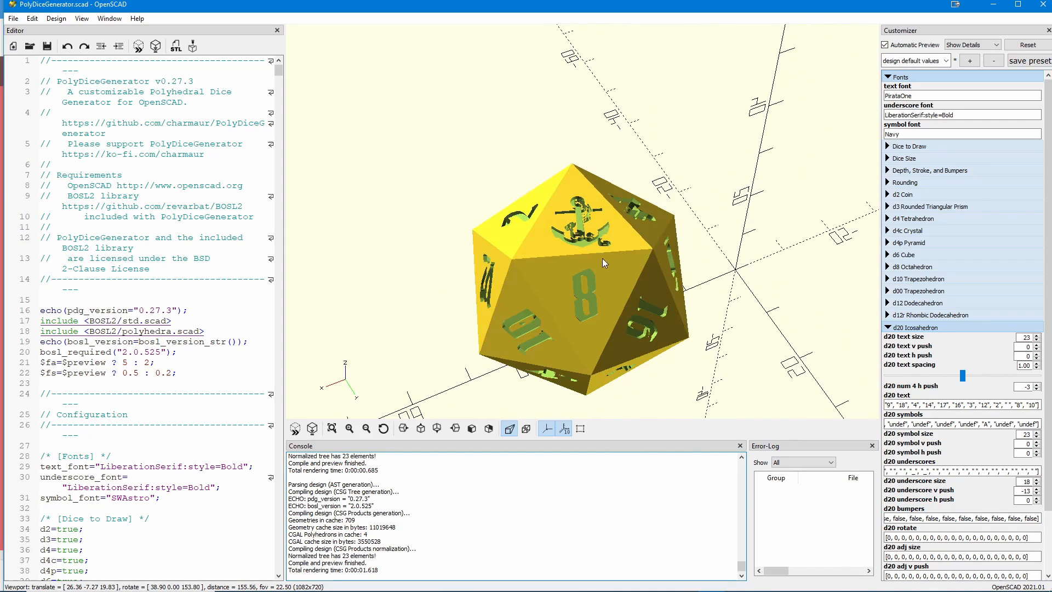
mouse_move(610, 238)
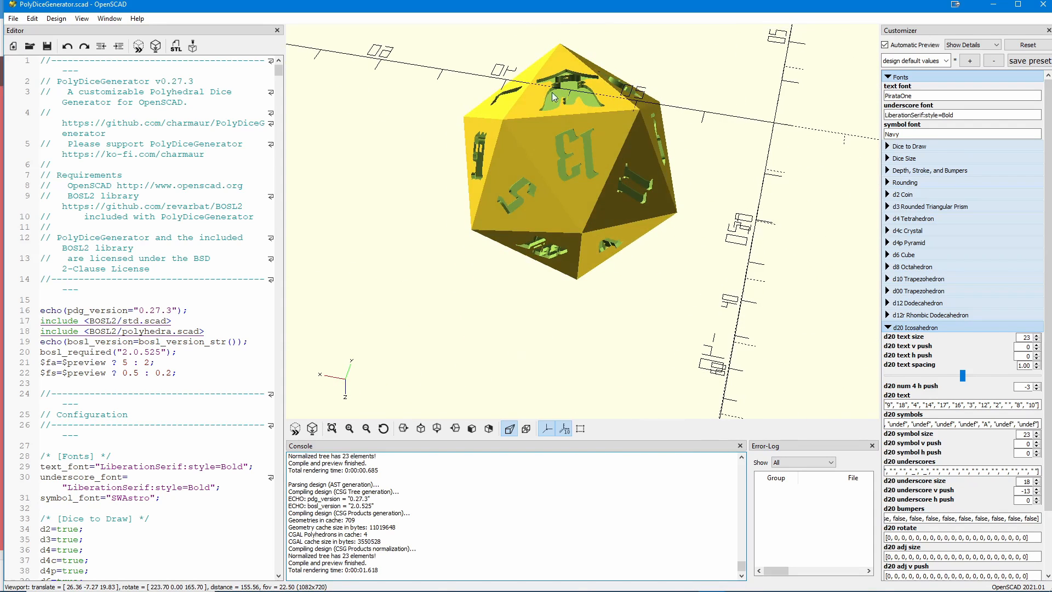
drag(553, 97, 603, 141)
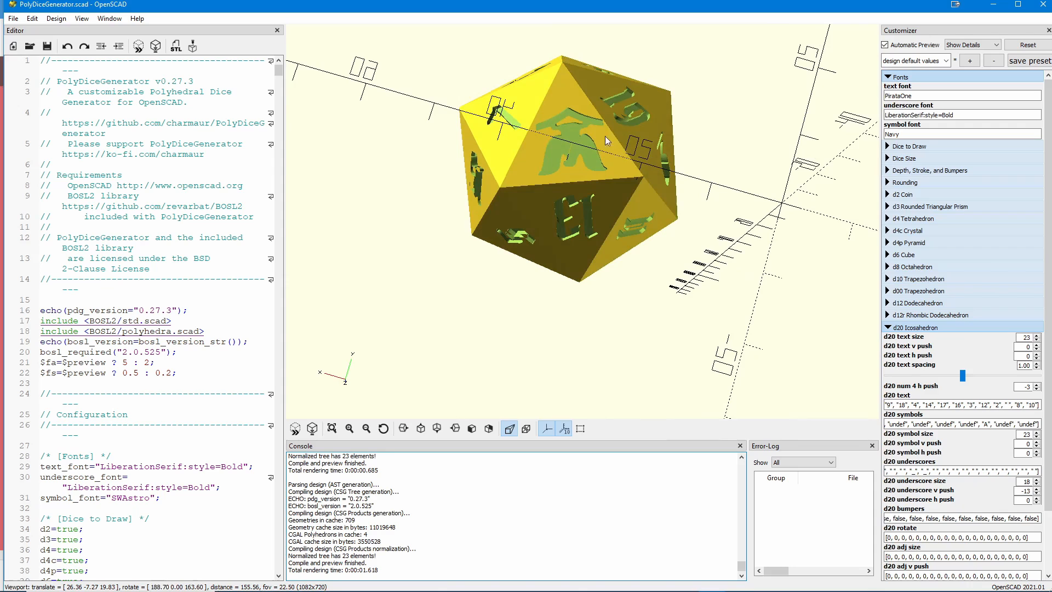
drag(604, 141, 594, 218)
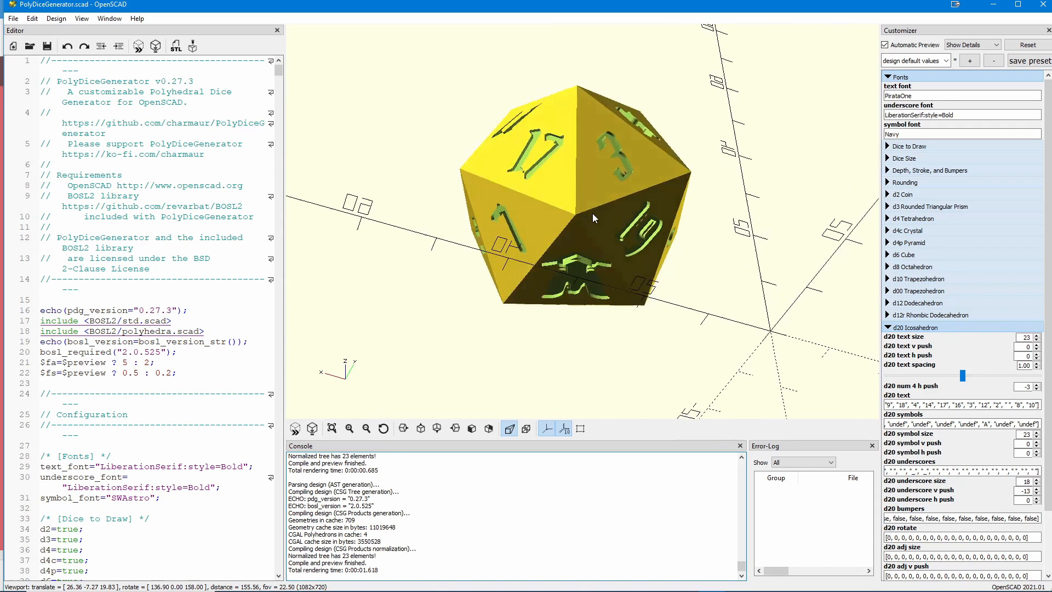
drag(594, 218, 601, 306)
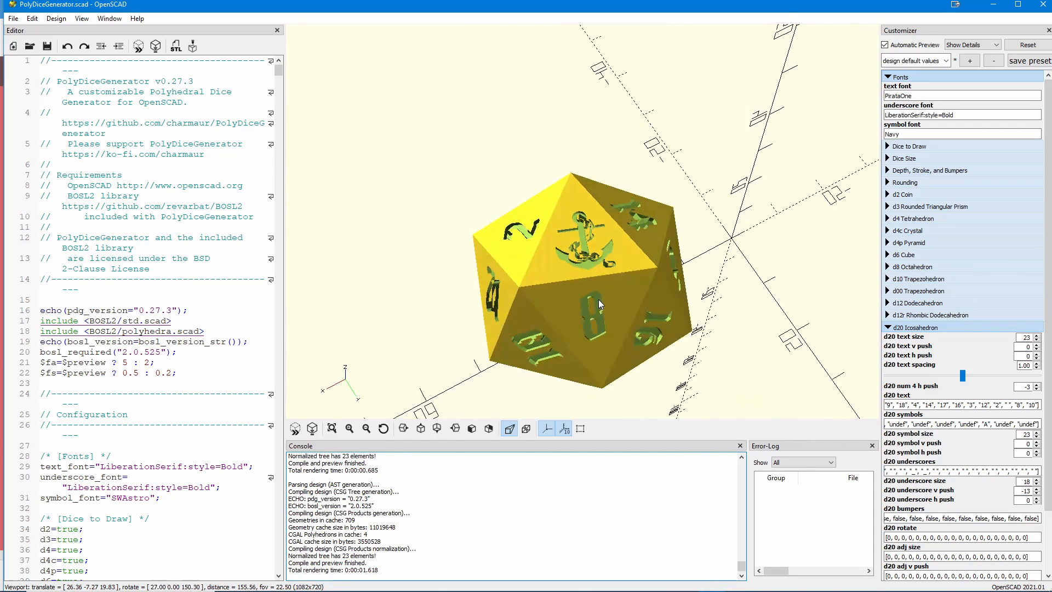
drag(601, 303, 587, 273)
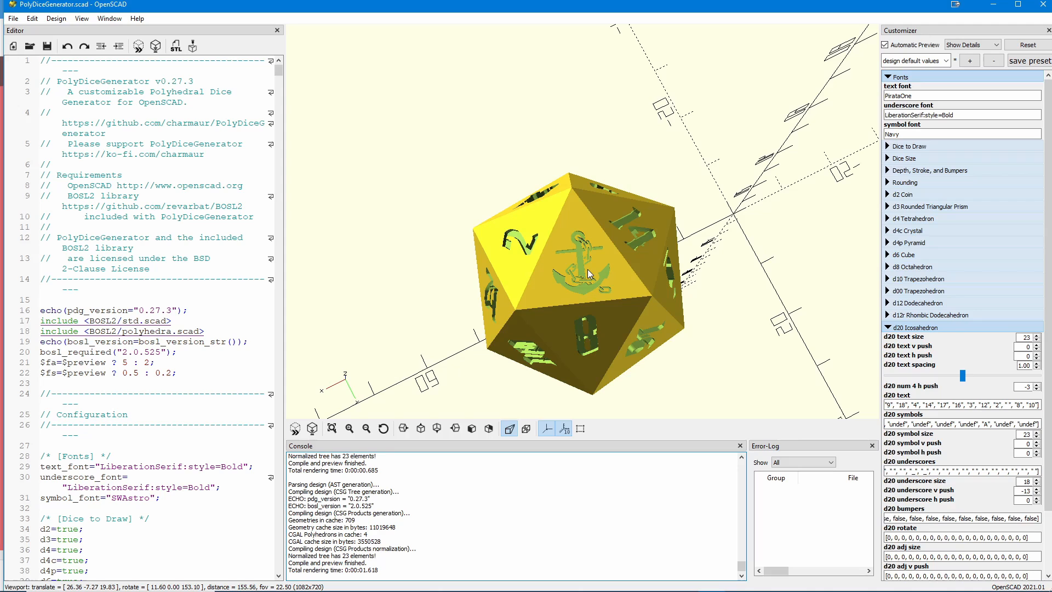
mouse_move(606, 242)
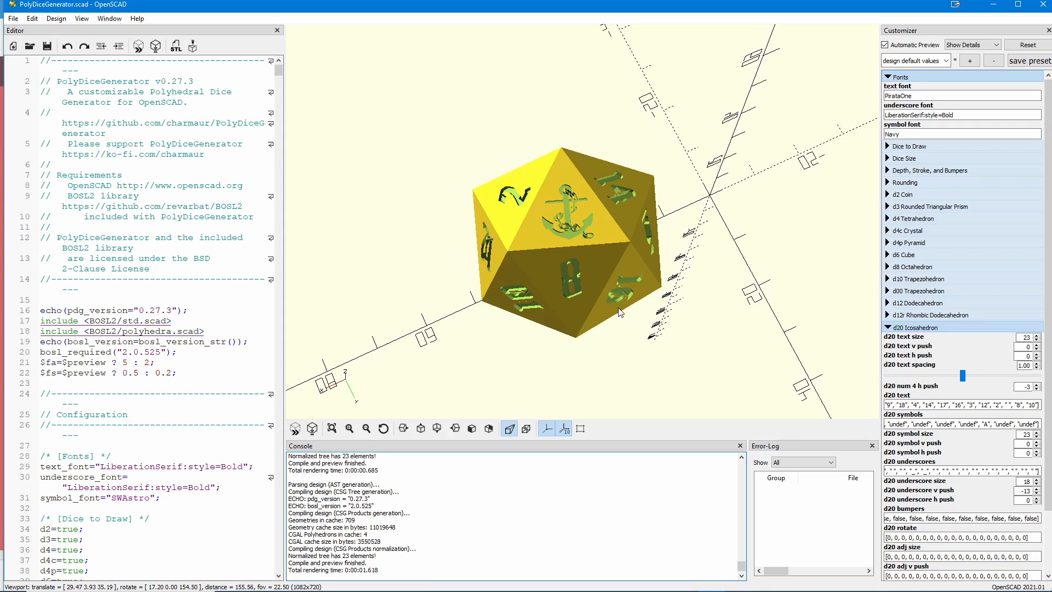
mouse_move(698, 288)
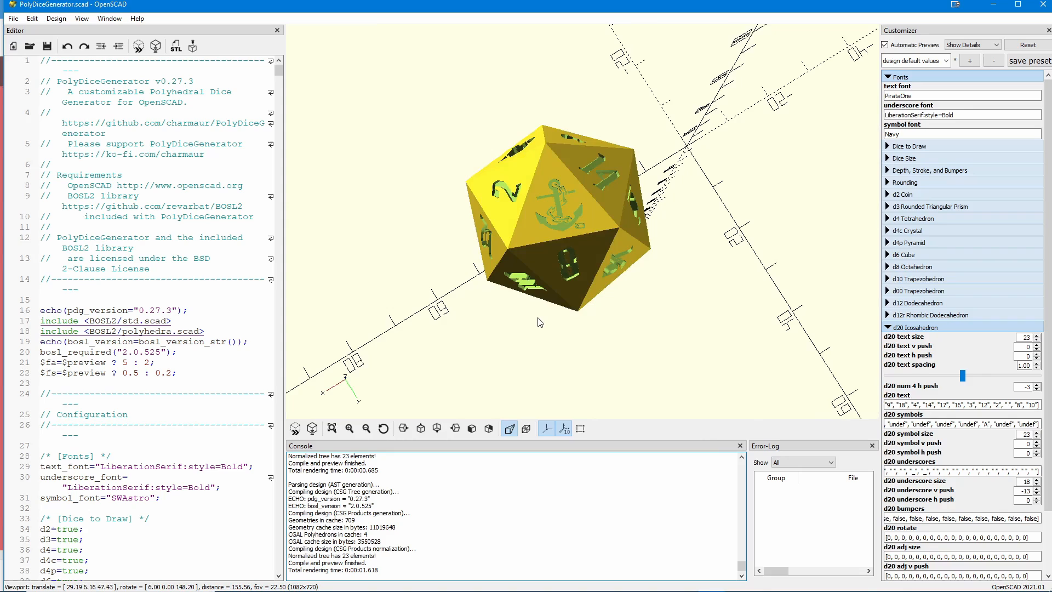
mouse_move(591, 315)
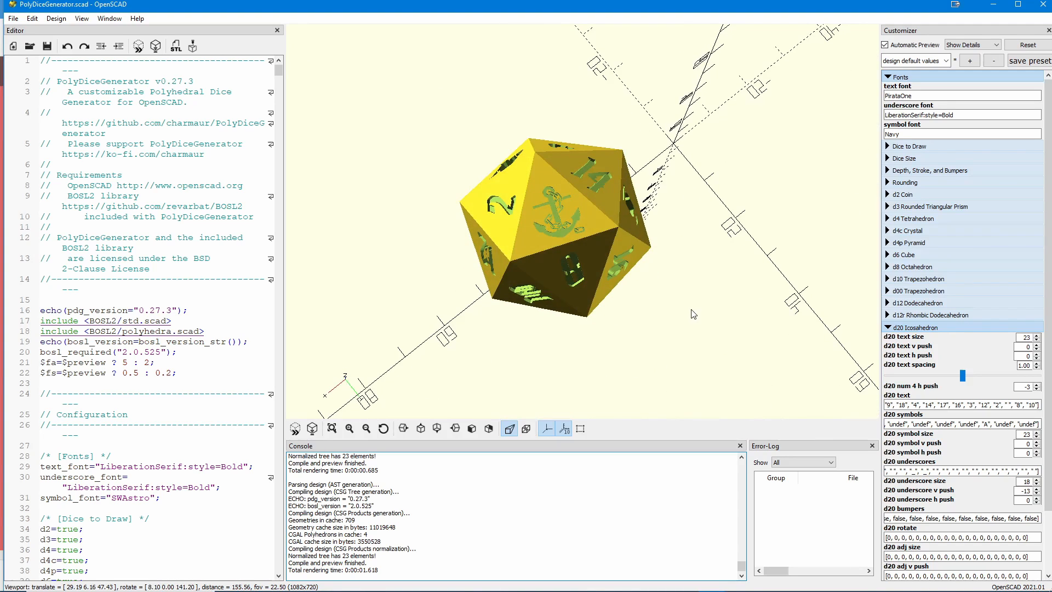
drag(695, 315, 700, 300)
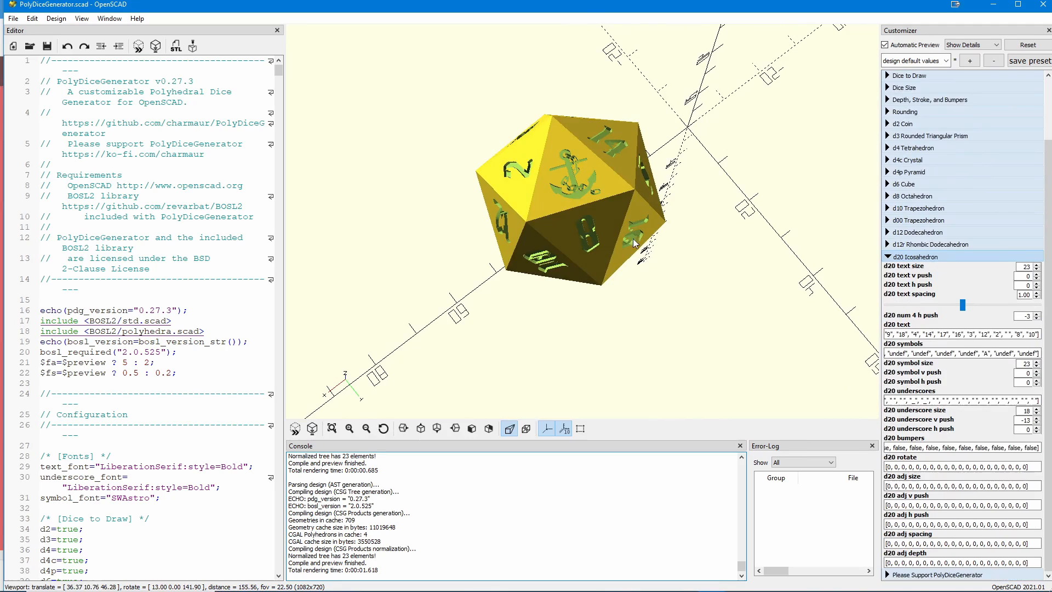
drag(634, 243, 683, 298)
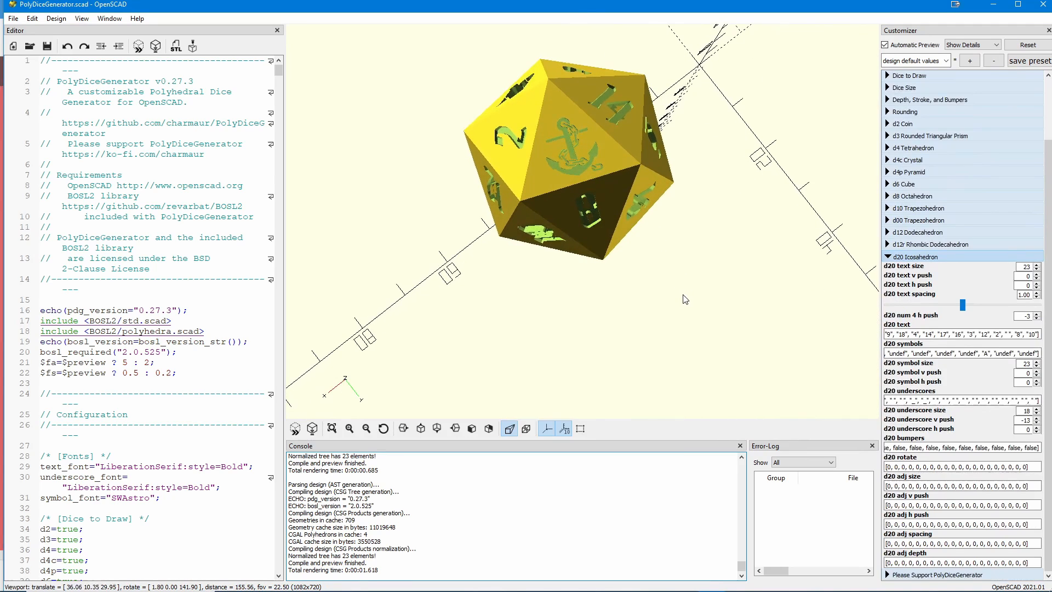